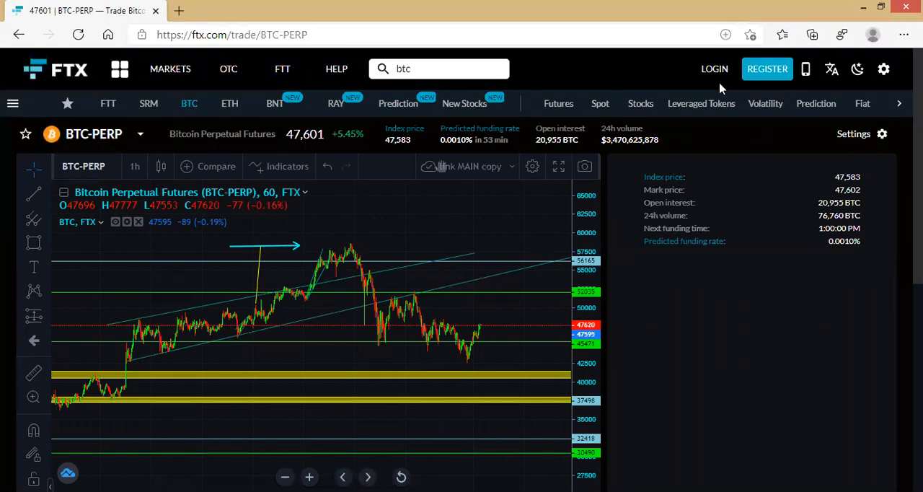
mouse_move(608, 175)
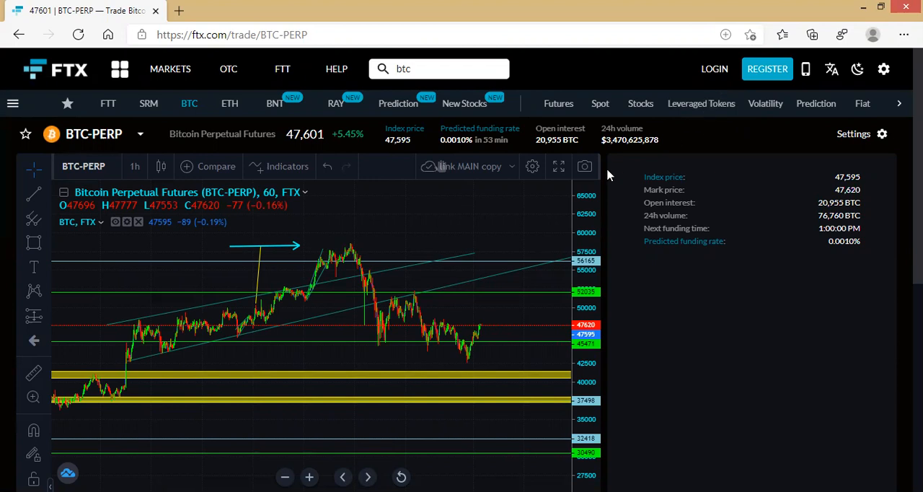
mouse_move(484, 229)
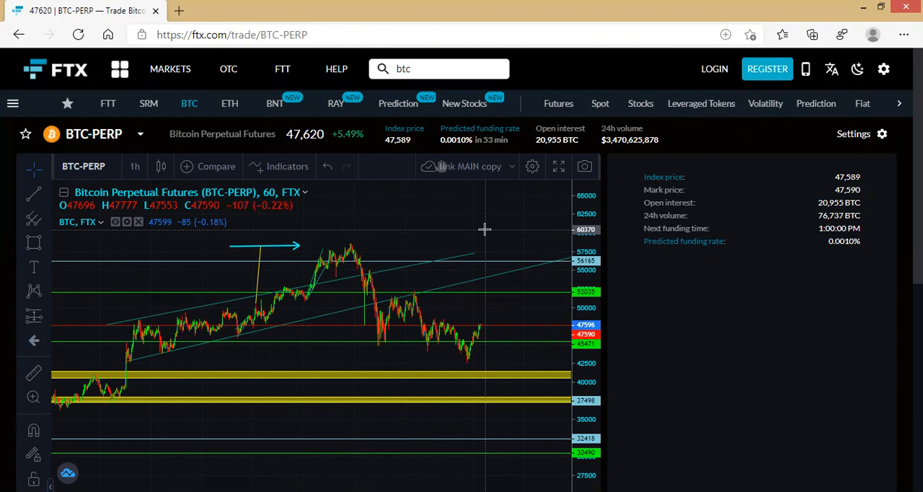
mouse_move(465, 243)
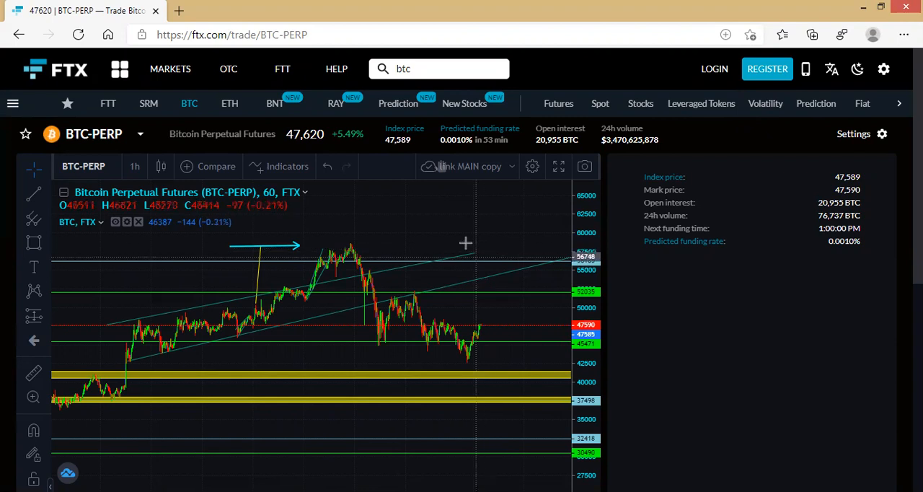
mouse_move(368, 352)
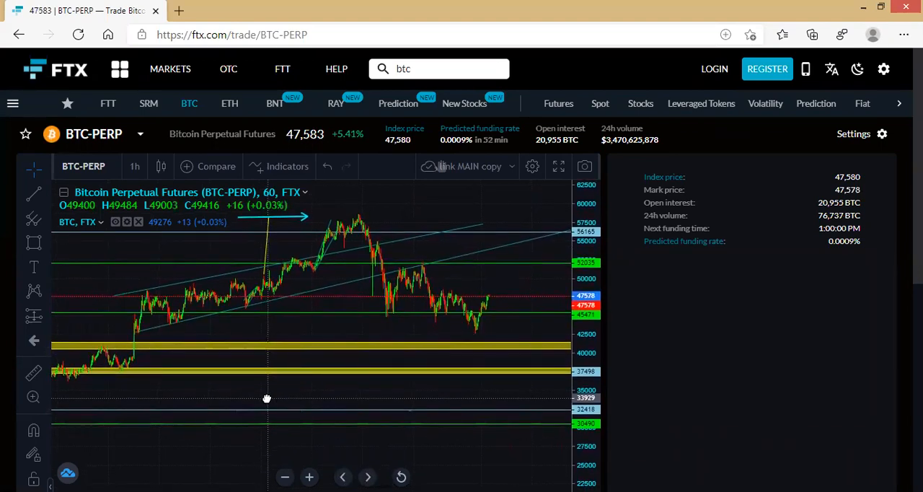
mouse_move(446, 334)
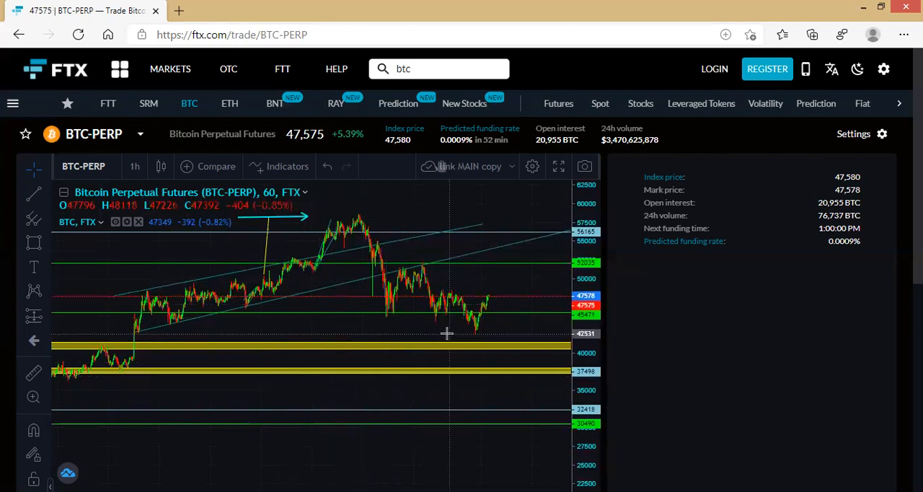
mouse_move(407, 334)
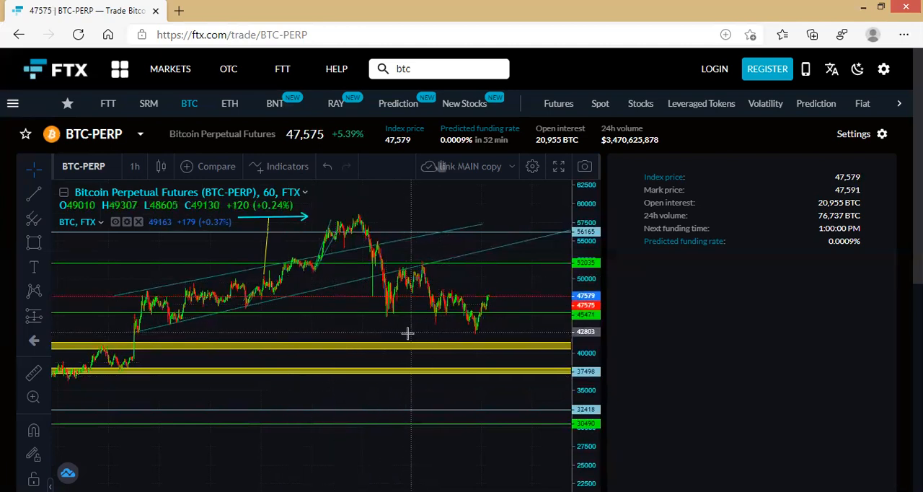
mouse_move(402, 346)
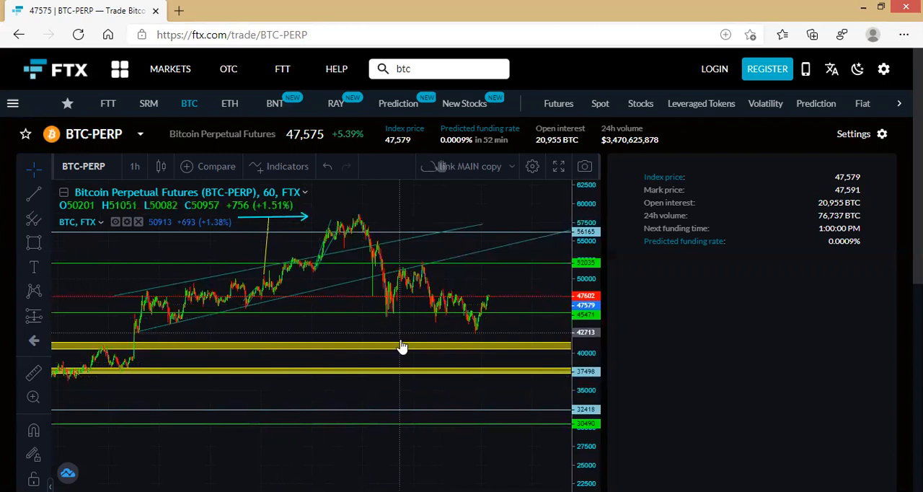
mouse_move(348, 353)
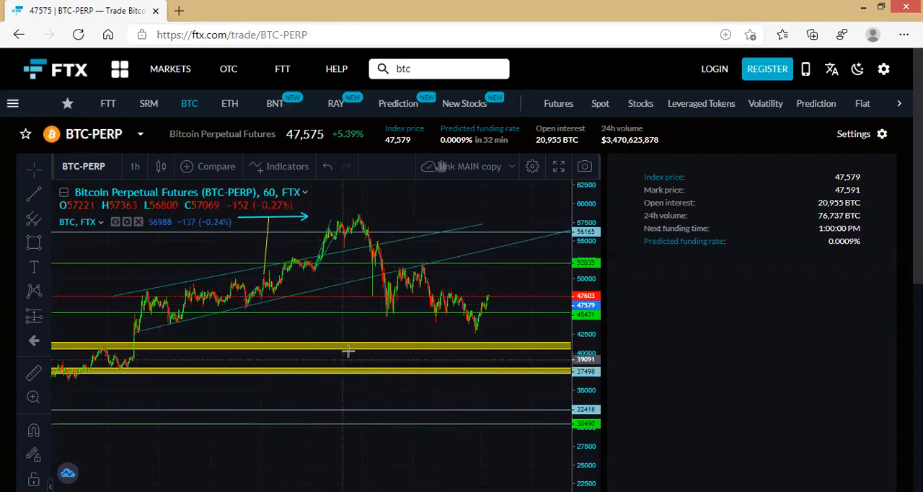
mouse_move(295, 347)
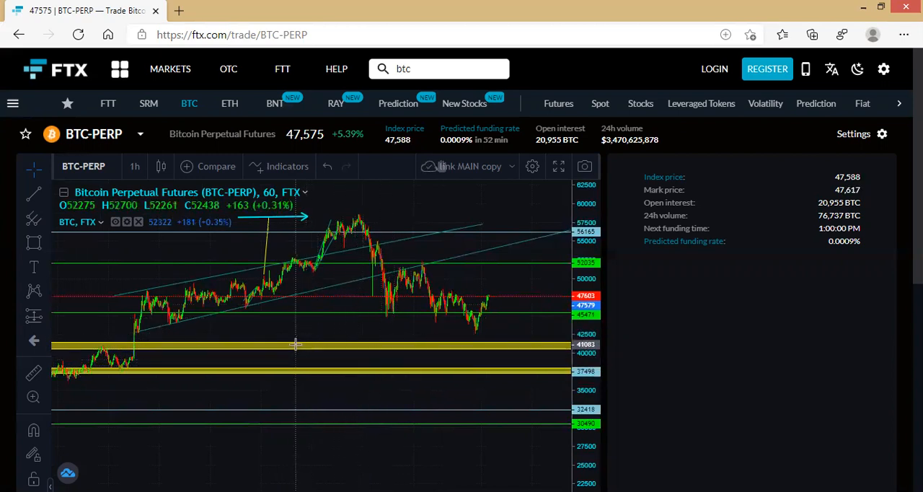
mouse_move(303, 349)
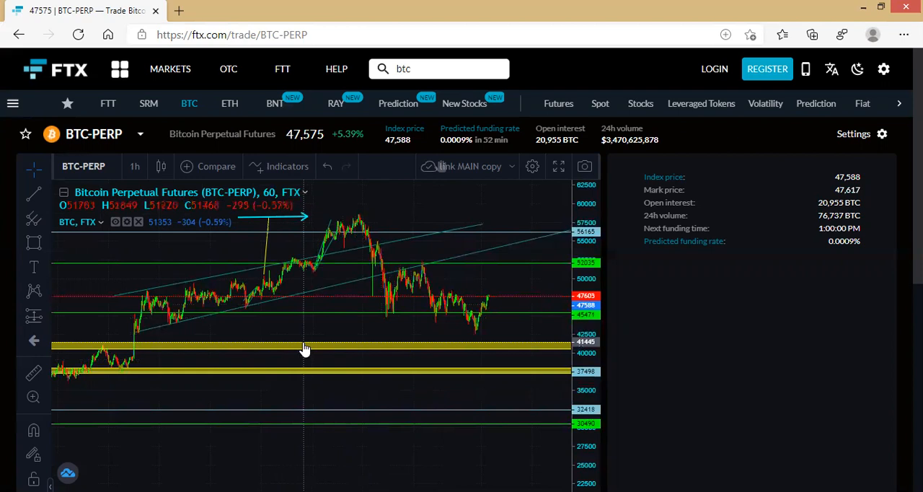
mouse_move(490, 351)
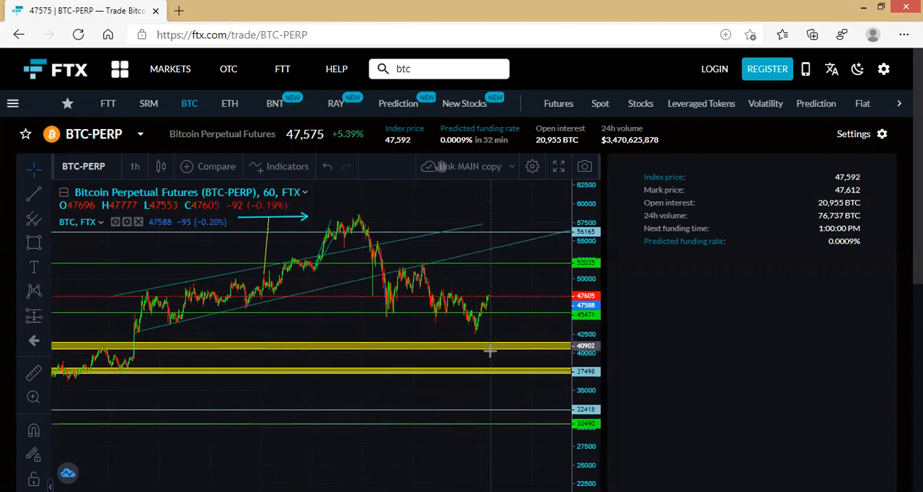
mouse_move(468, 334)
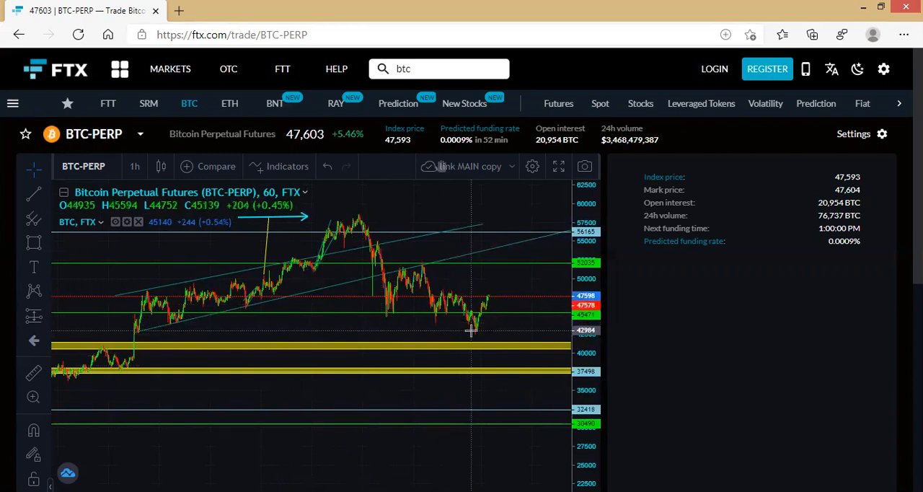
mouse_move(476, 310)
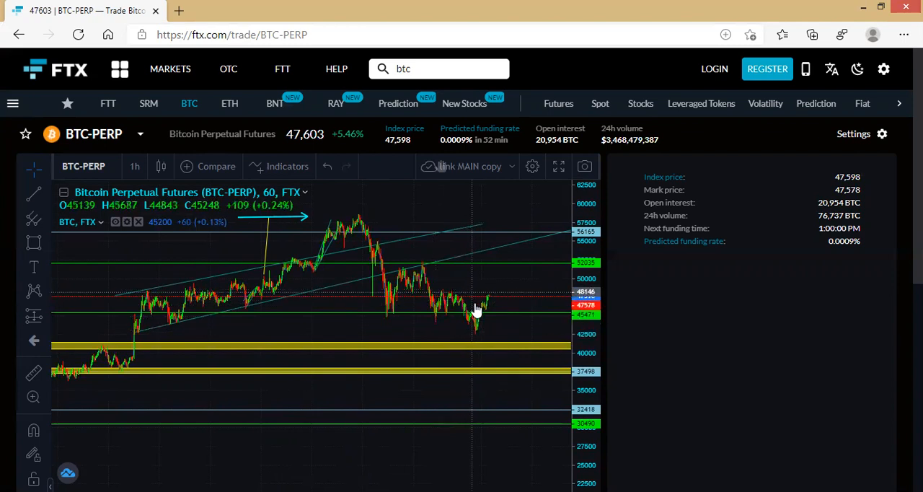
mouse_move(484, 311)
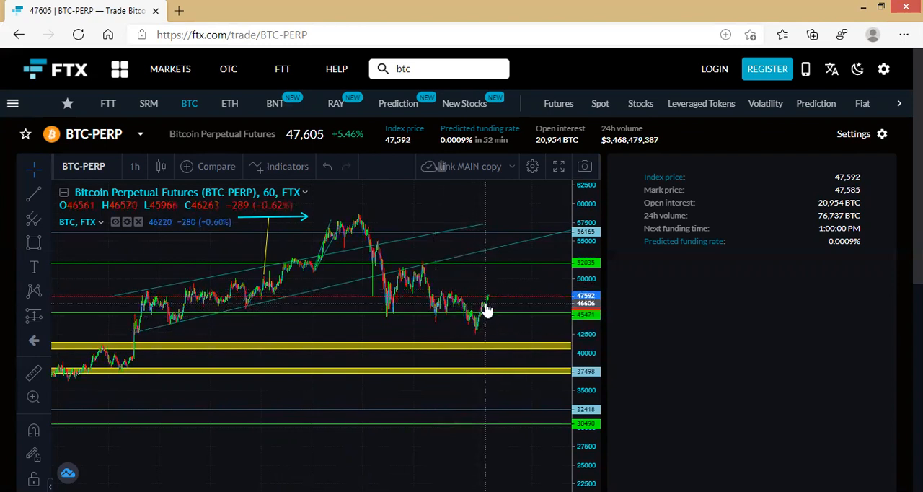
mouse_move(548, 289)
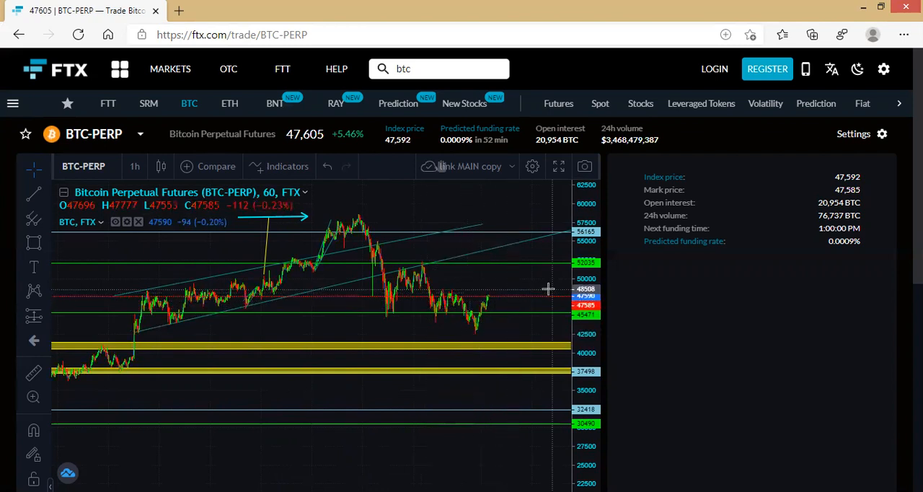
mouse_move(449, 305)
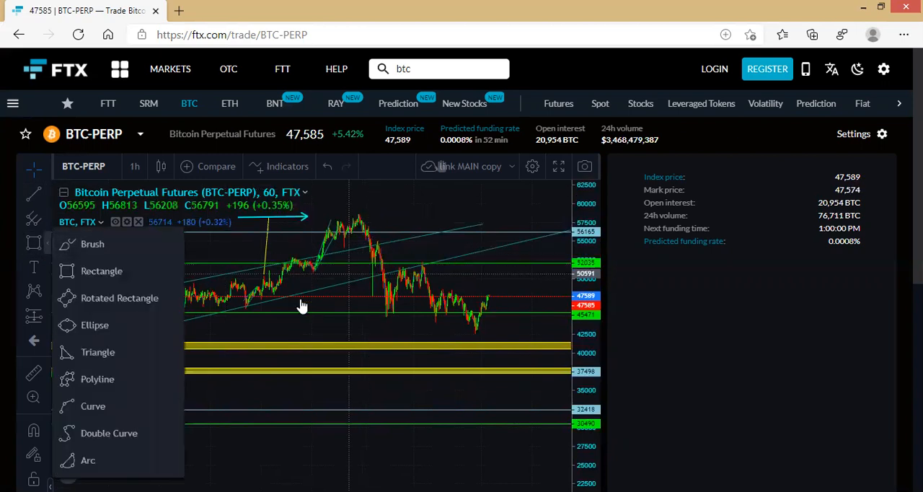
mouse_move(231, 303)
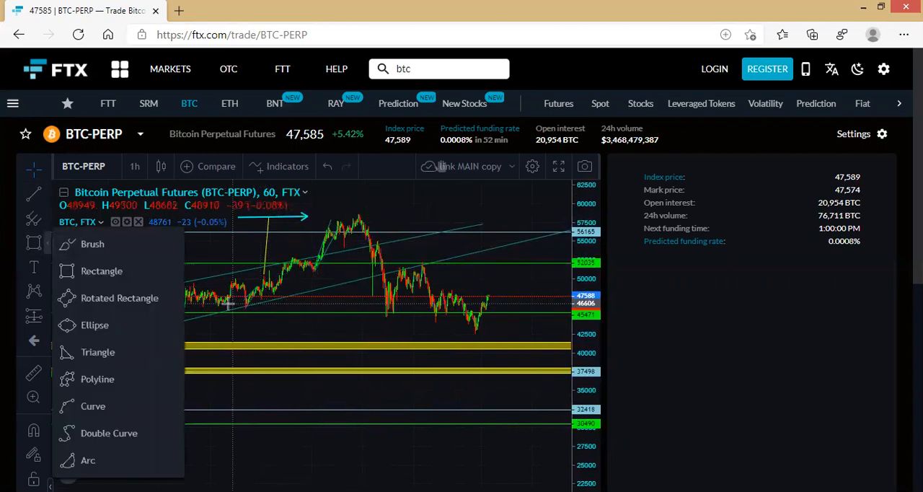
mouse_move(242, 301)
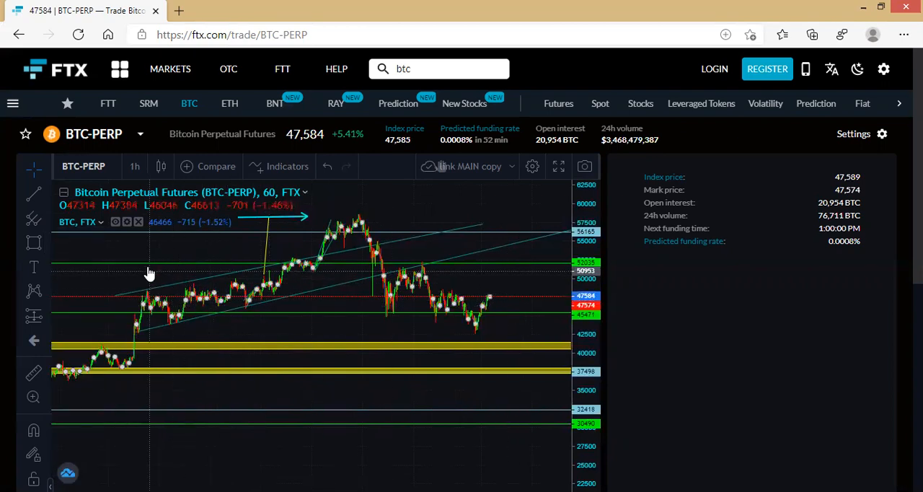
Step: Draw a thin rectangle zone across the BTC-PERP chart near 49,000
click(33, 242)
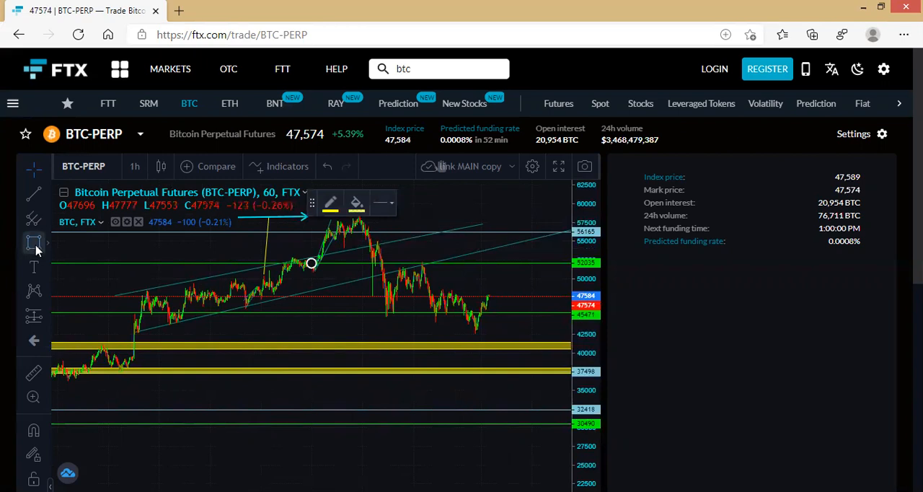
mouse_move(144, 292)
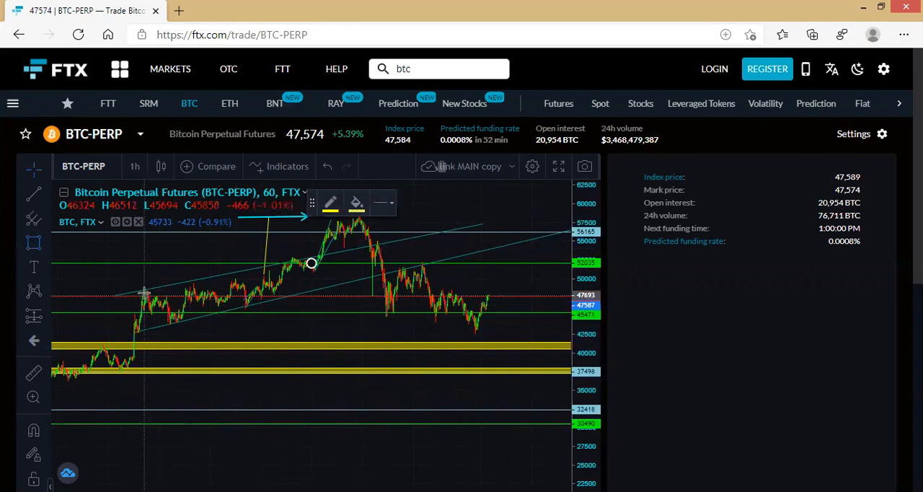
drag(144, 263, 500, 298)
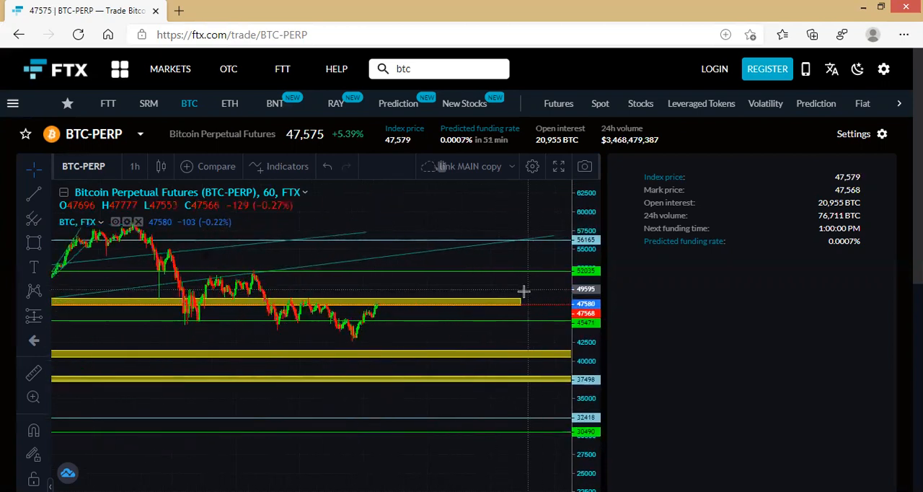
Step: Select the new yellow zone sitting around 48,000 above the latest candles
click(521, 303)
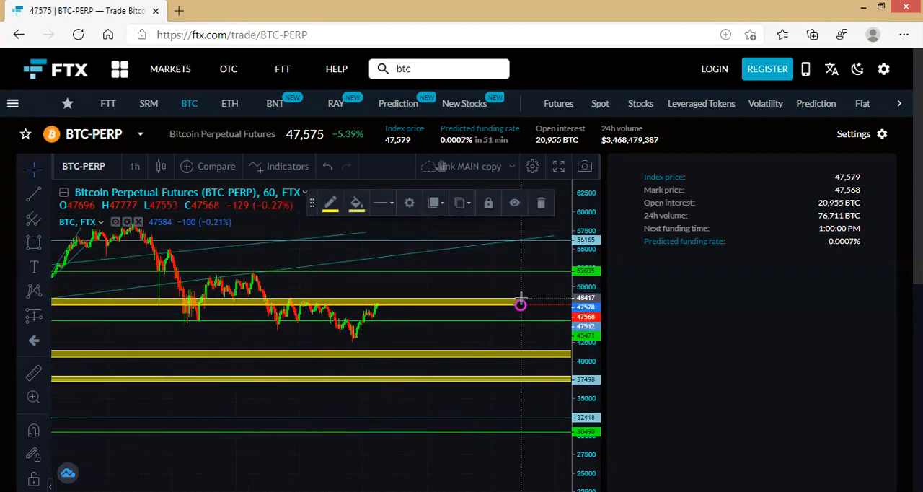
mouse_move(557, 303)
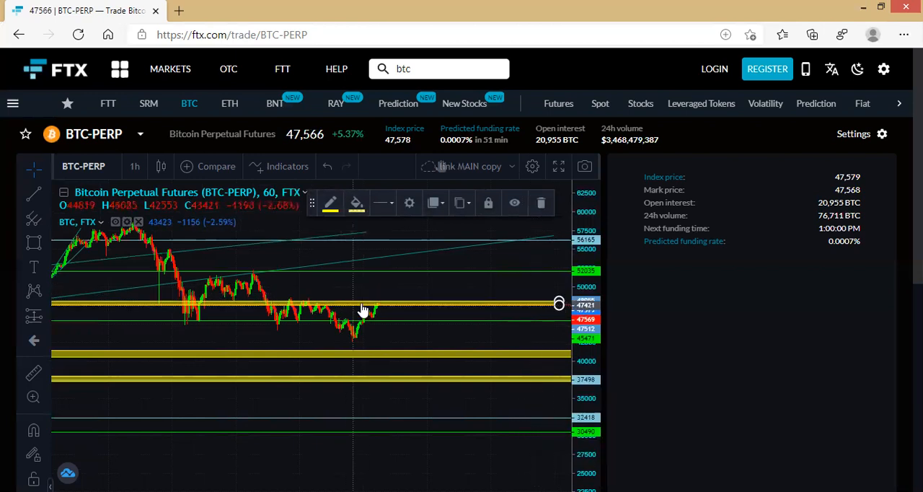
mouse_move(332, 310)
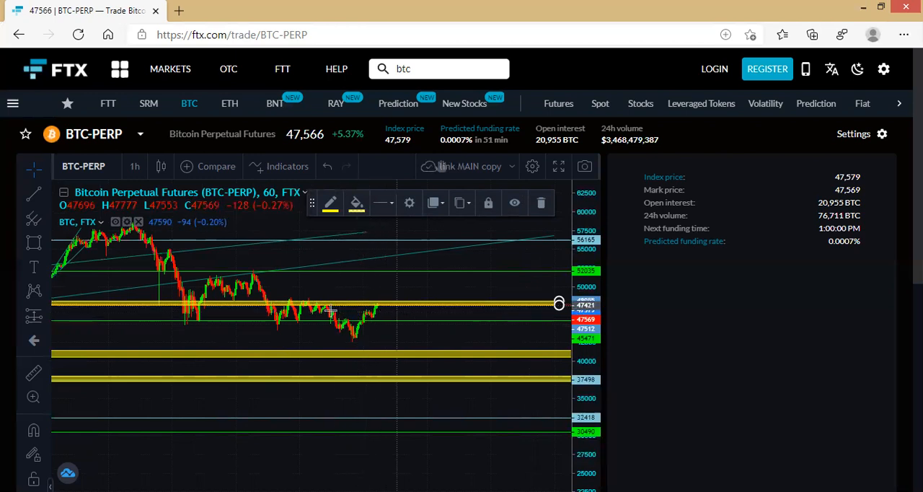
mouse_move(285, 297)
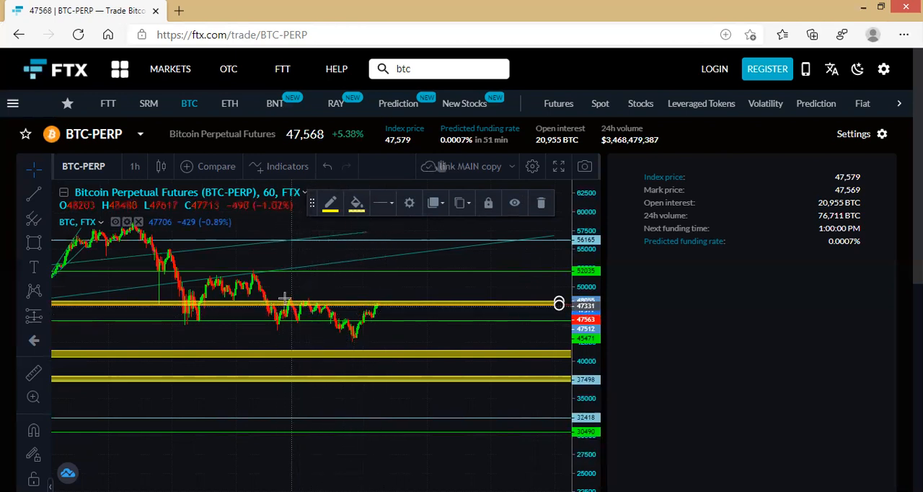
mouse_move(354, 320)
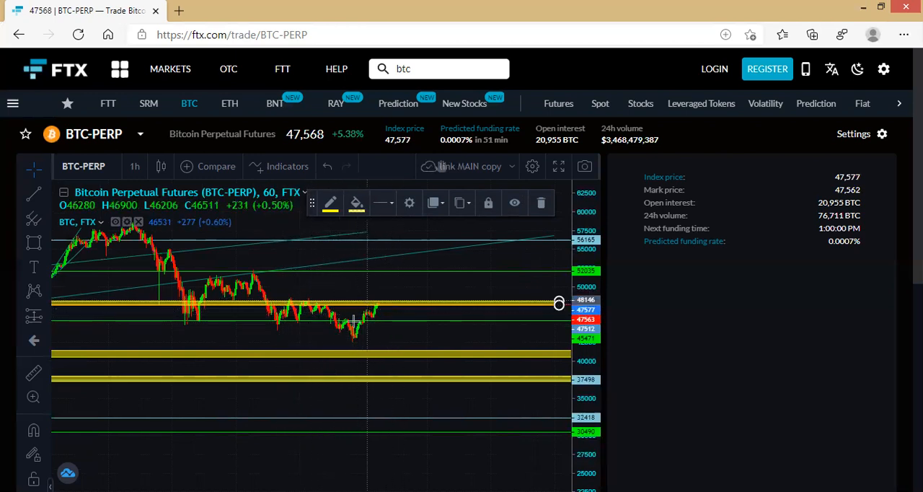
mouse_move(365, 312)
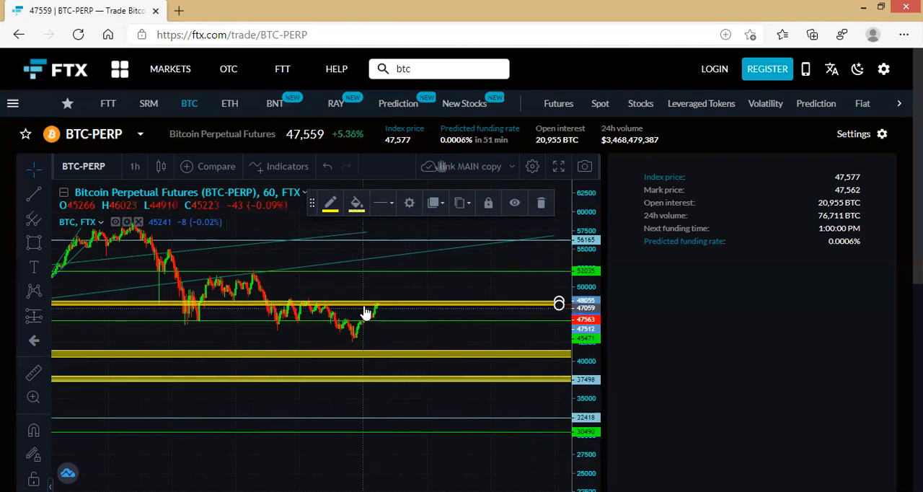
mouse_move(403, 313)
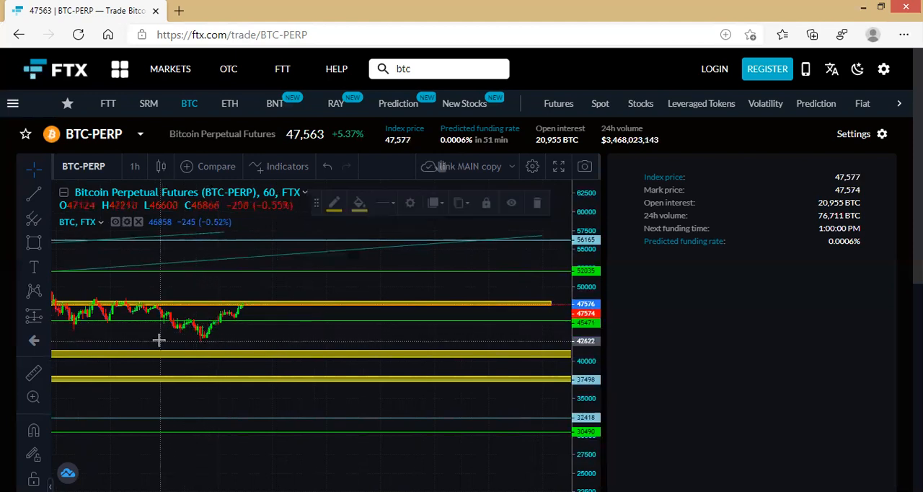
Step: Compress the hourly candles and shift the chart to reveal earlier price history
drag(159, 339, 264, 336)
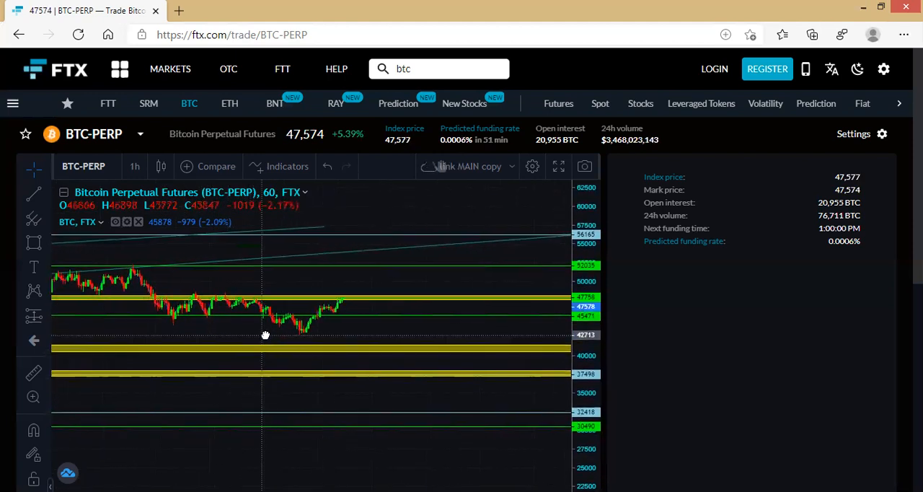
drag(265, 335, 318, 331)
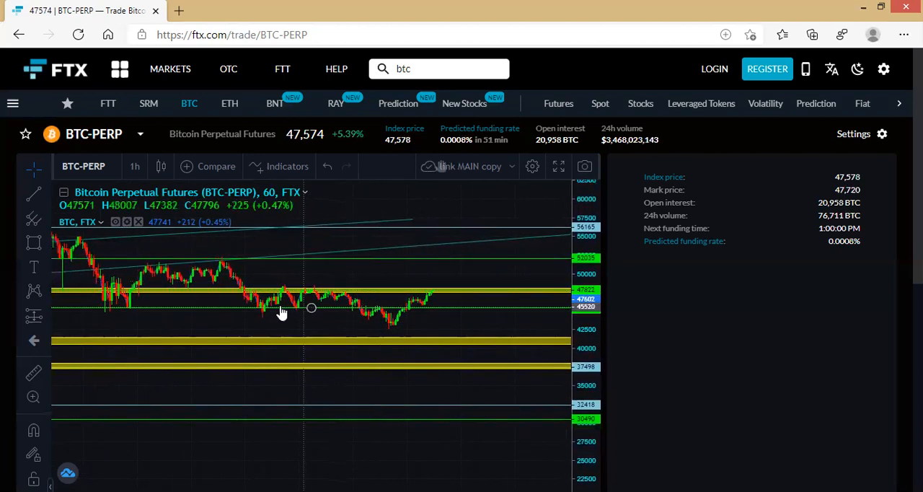
mouse_move(369, 296)
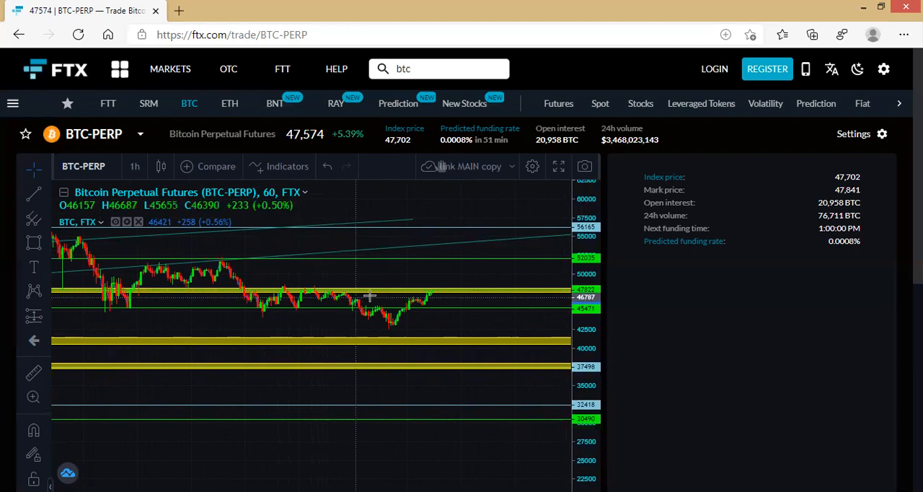
mouse_move(367, 299)
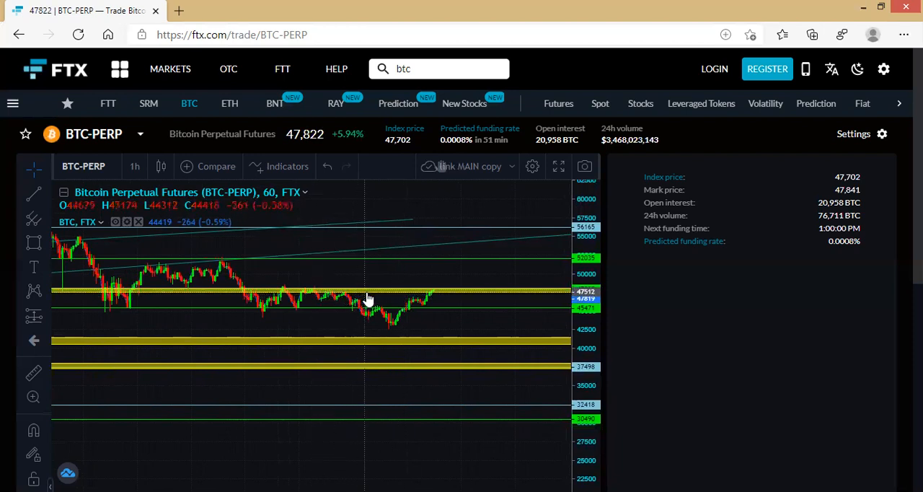
mouse_move(310, 308)
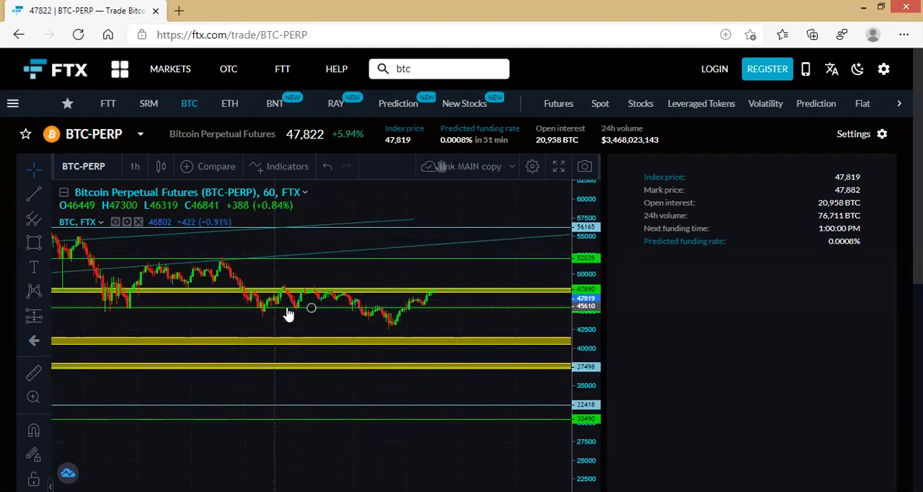
Step: Select the green support line near 45,471 to move it toward 45,067
click(312, 313)
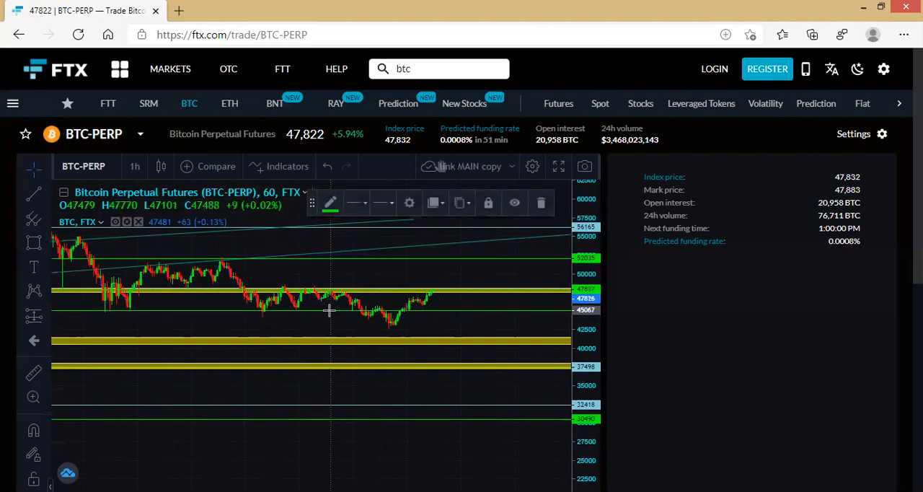
mouse_move(311, 313)
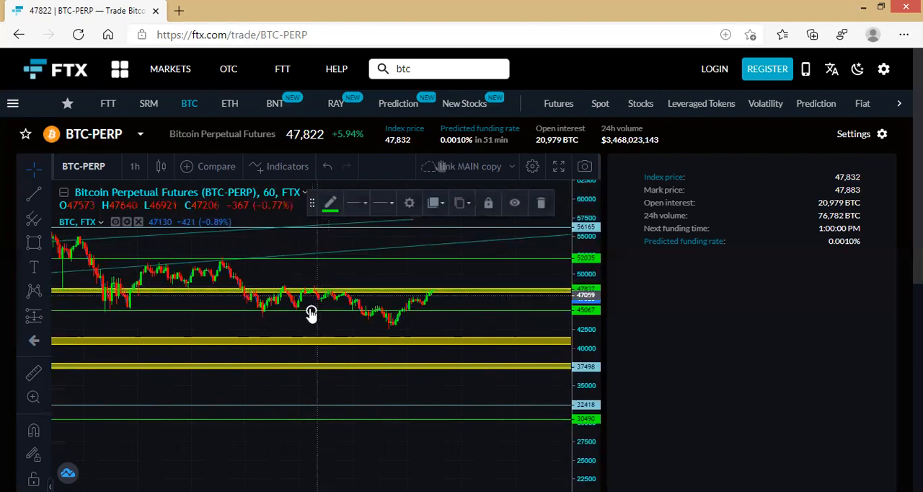
mouse_move(299, 302)
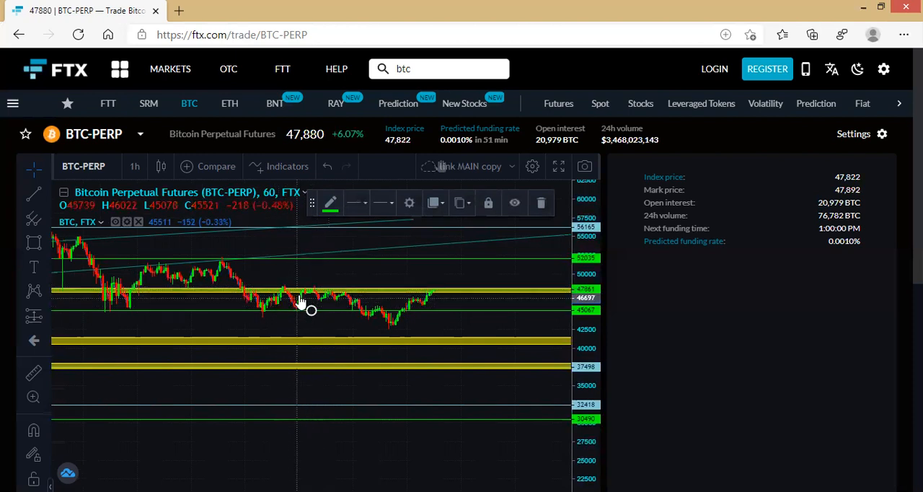
mouse_move(330, 297)
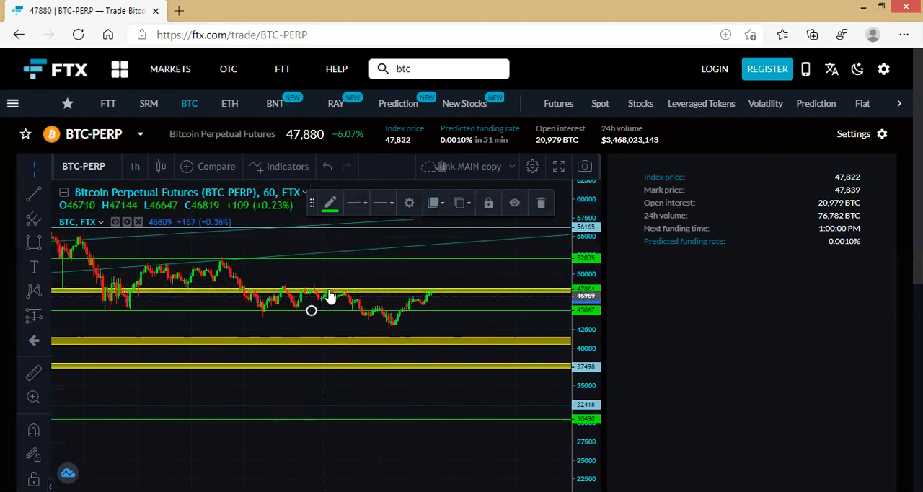
mouse_move(301, 295)
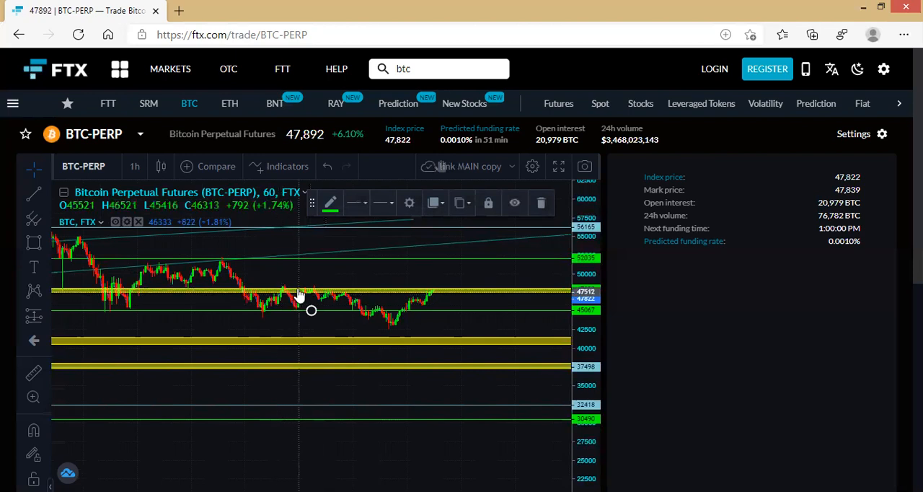
mouse_move(350, 320)
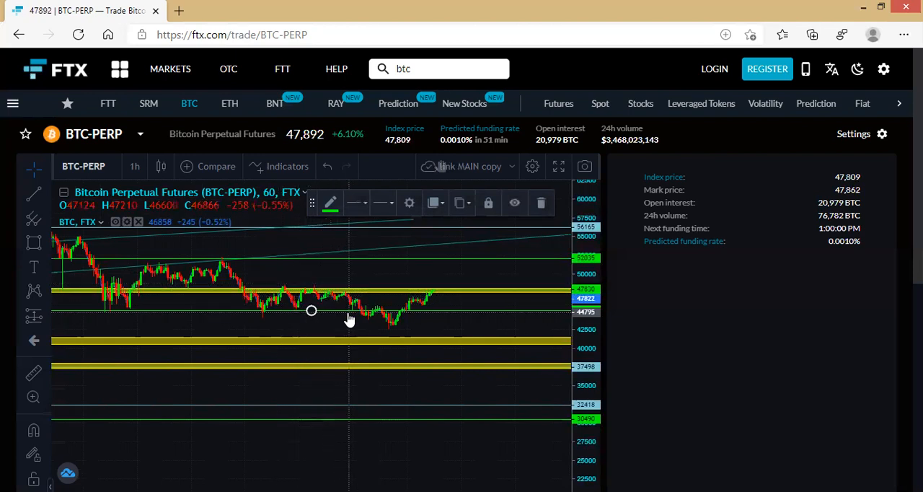
mouse_move(337, 297)
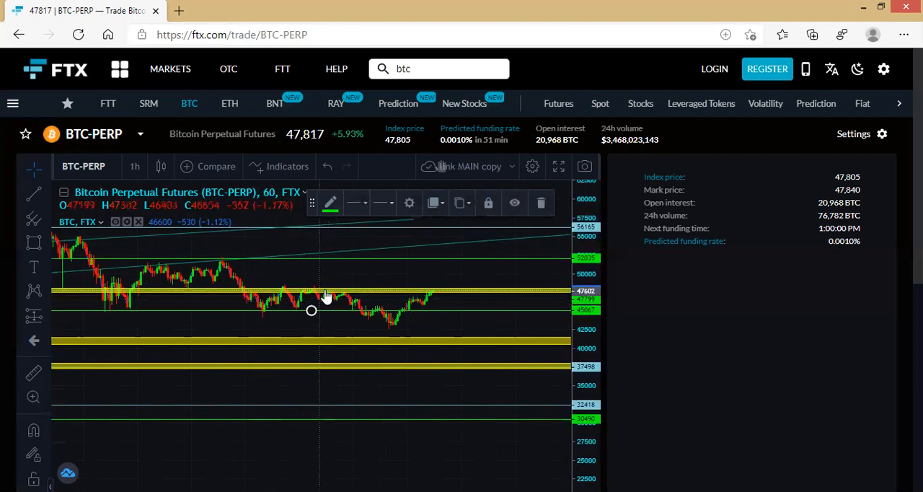
mouse_move(319, 310)
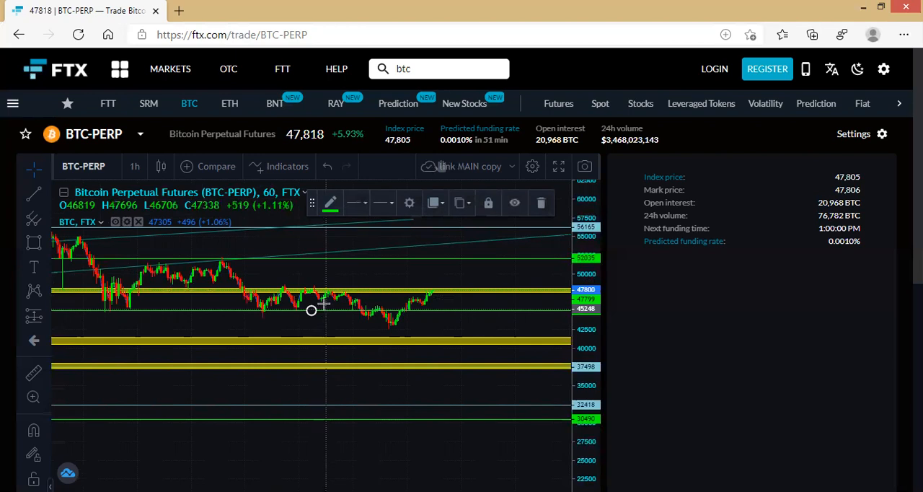
mouse_move(311, 310)
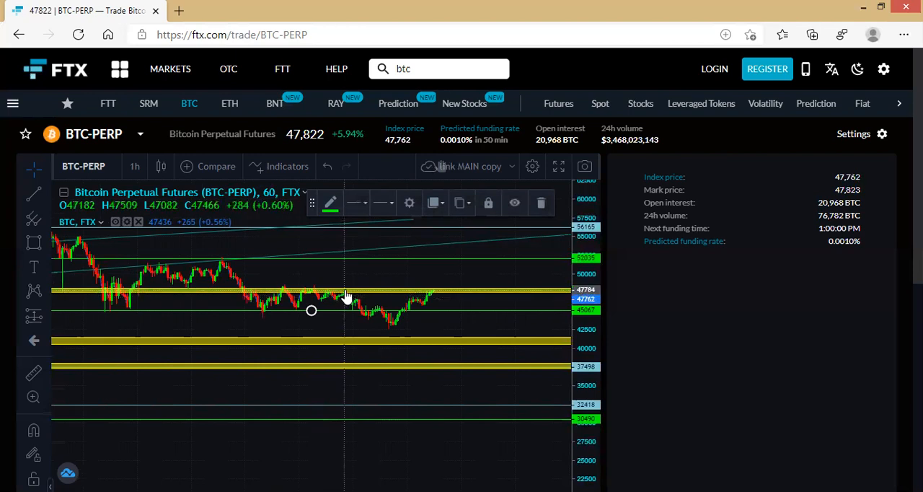
mouse_move(371, 319)
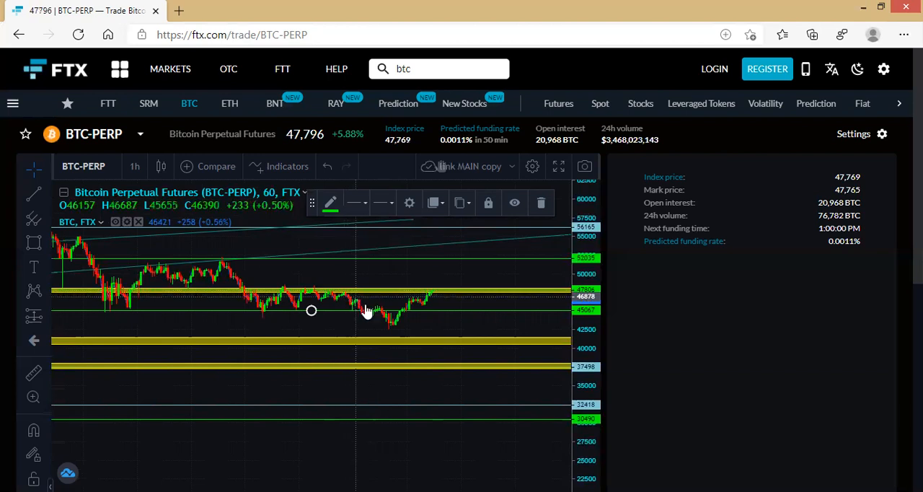
mouse_move(413, 315)
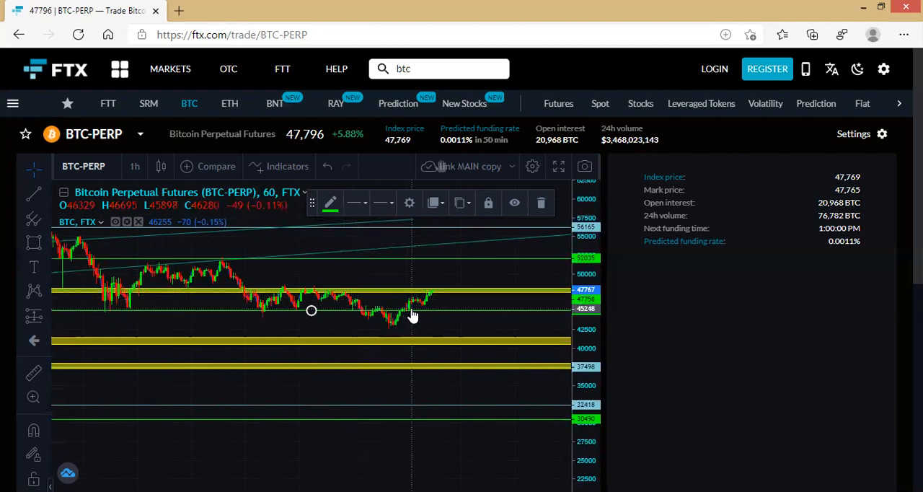
mouse_move(388, 319)
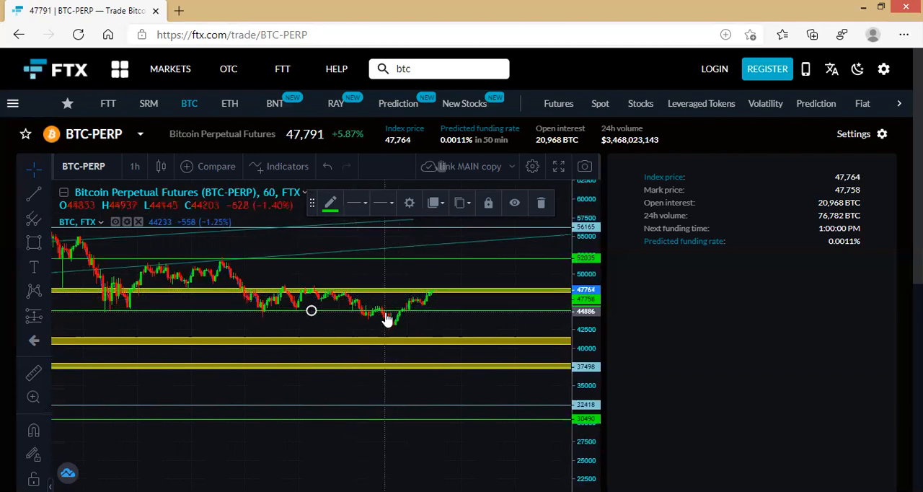
mouse_move(388, 334)
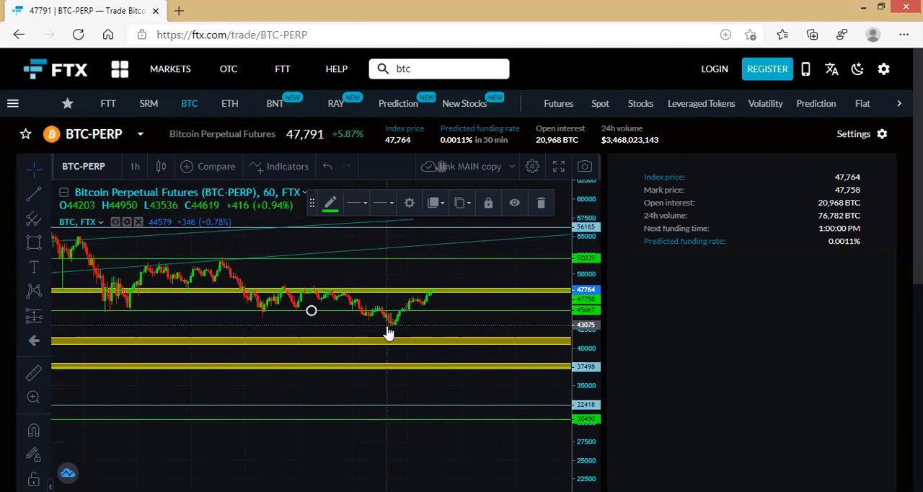
mouse_move(395, 329)
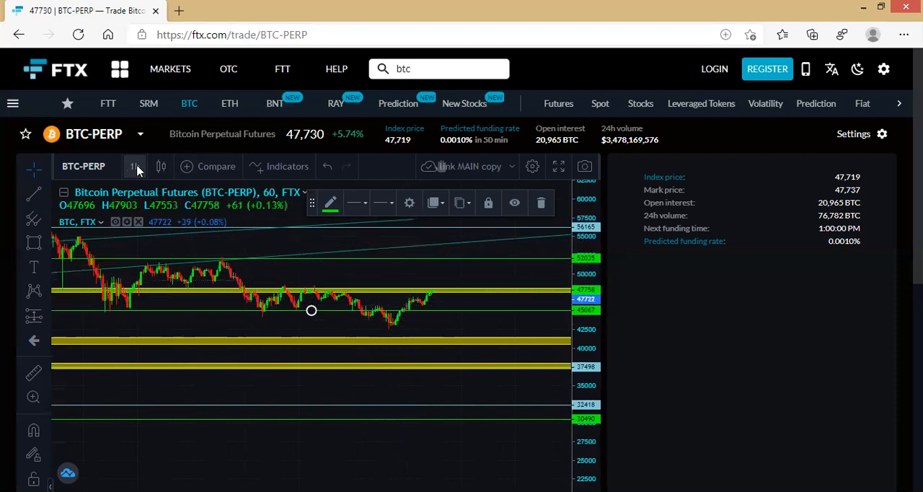
mouse_move(390, 324)
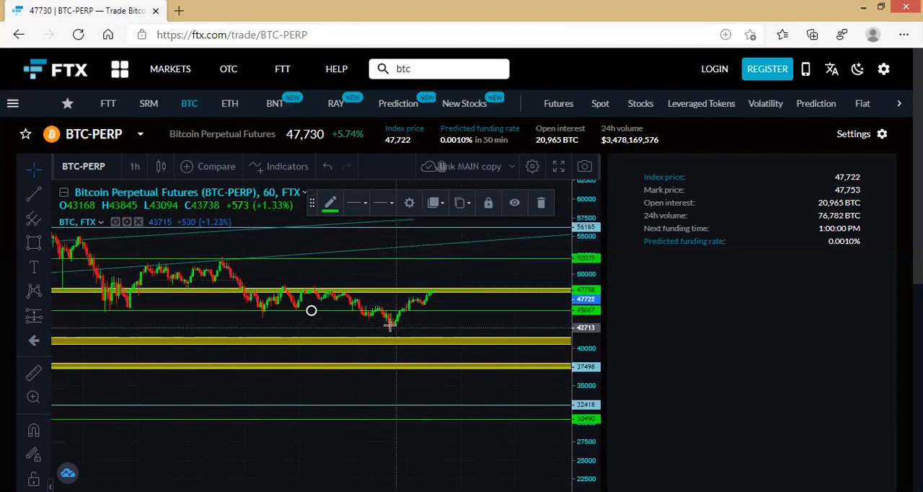
mouse_move(402, 316)
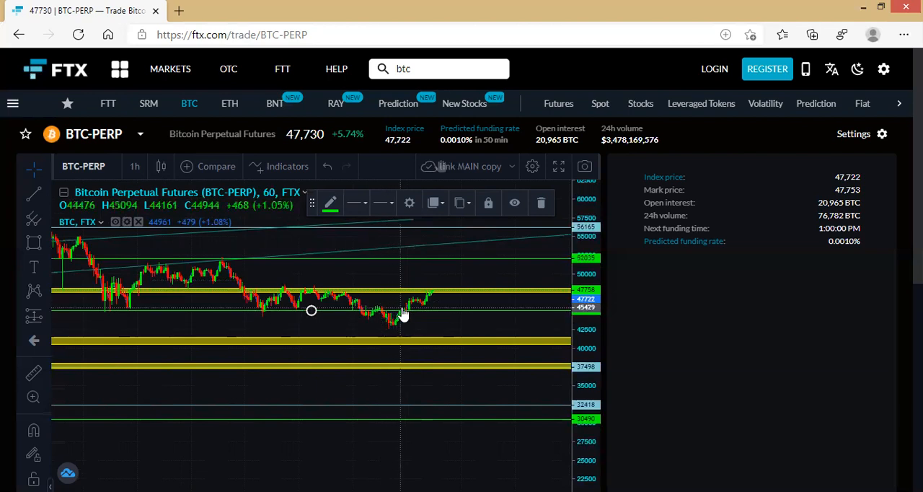
mouse_move(433, 315)
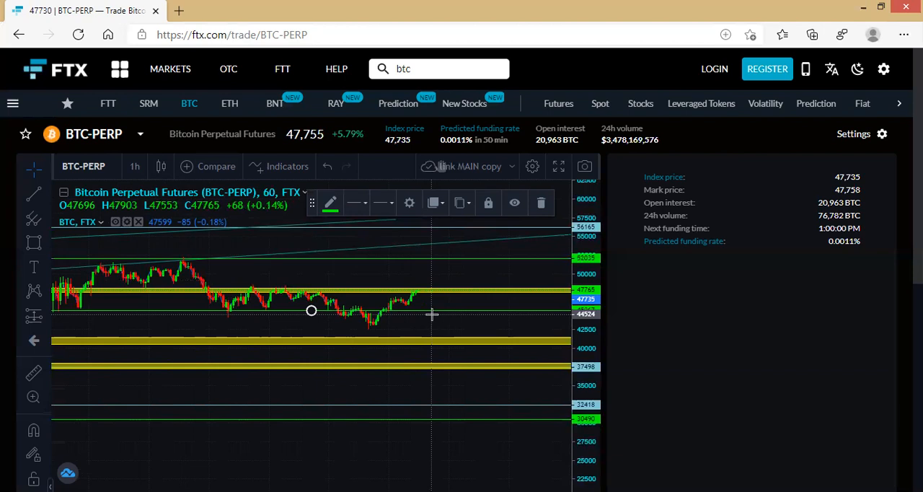
mouse_move(407, 326)
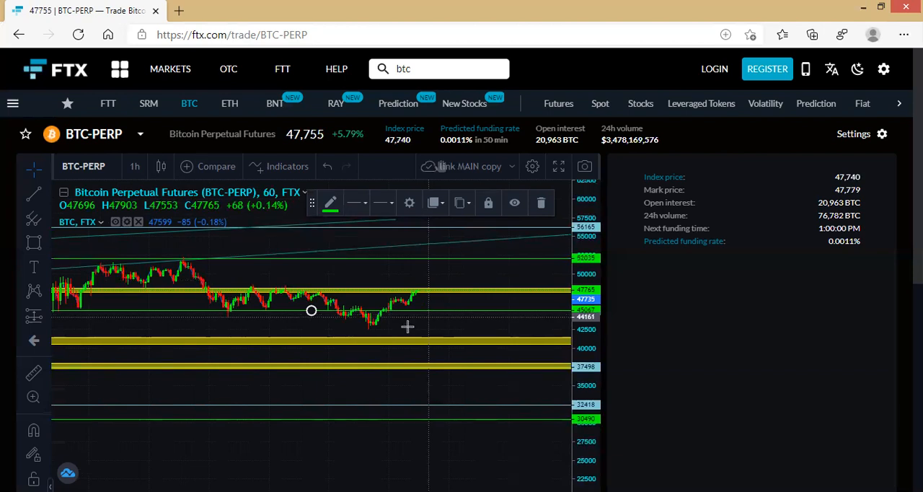
mouse_move(383, 323)
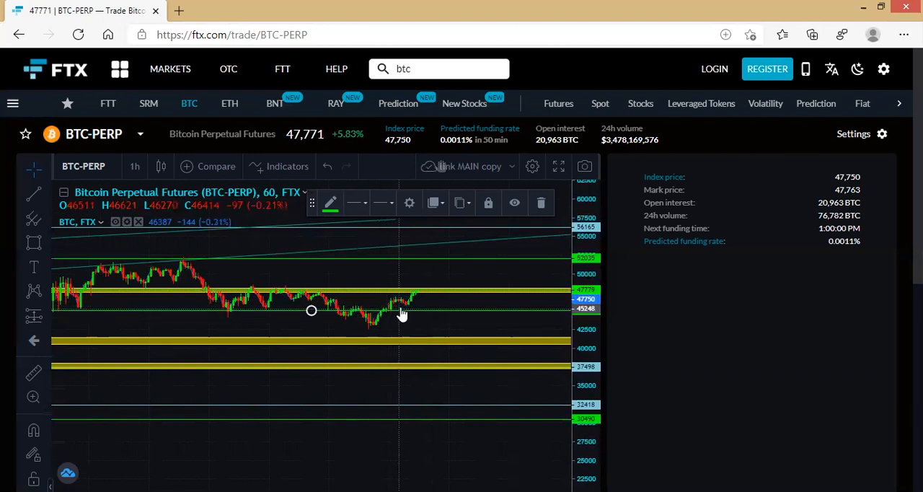
mouse_move(382, 324)
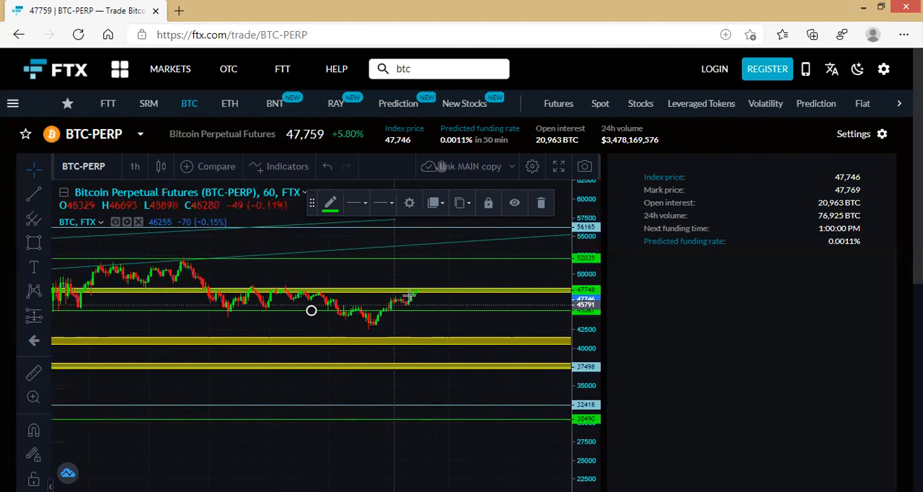
mouse_move(413, 301)
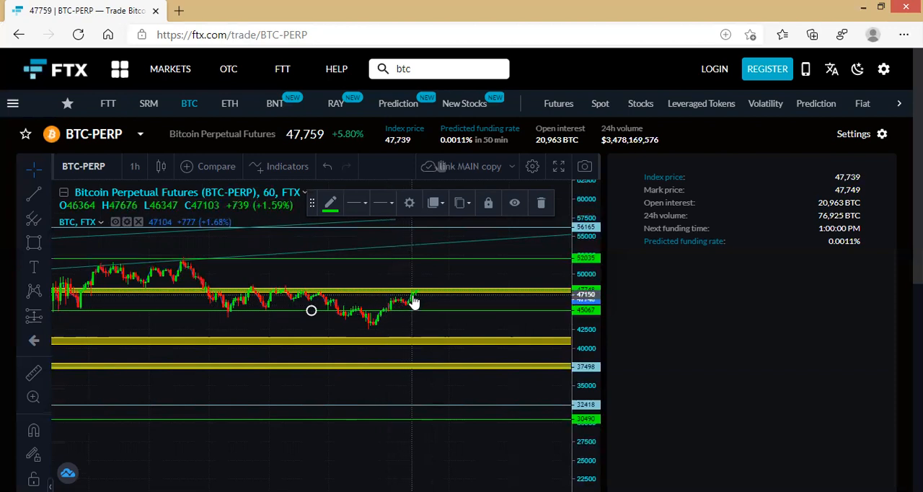
mouse_move(401, 317)
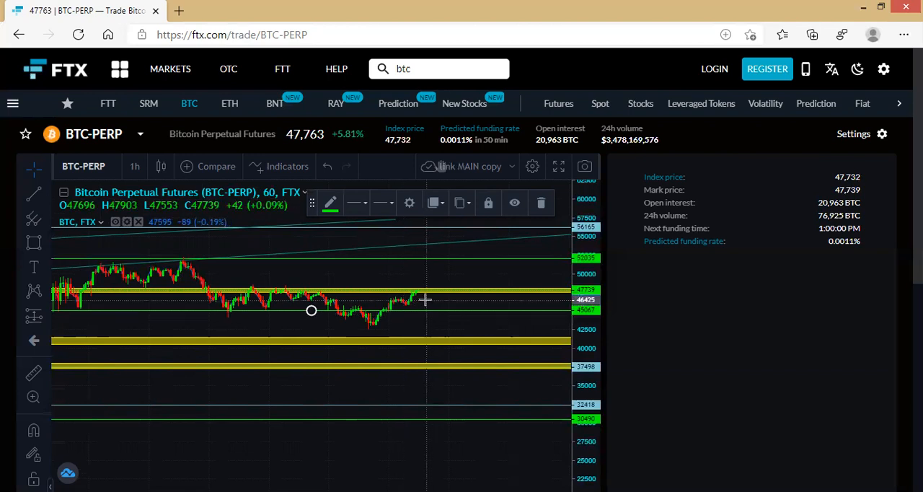
mouse_move(391, 321)
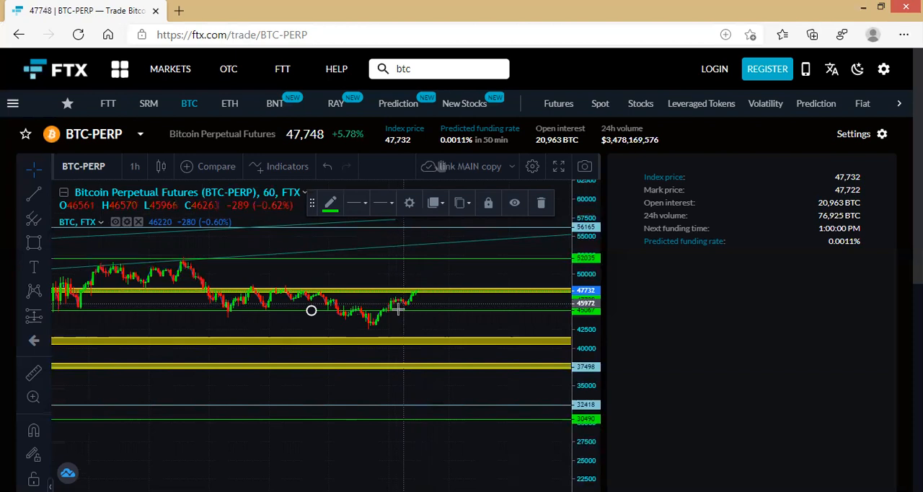
mouse_move(388, 322)
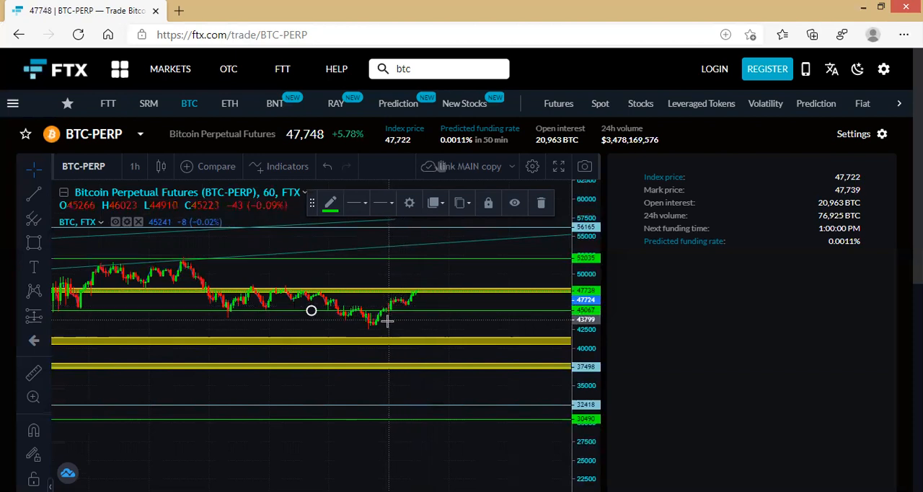
mouse_move(393, 321)
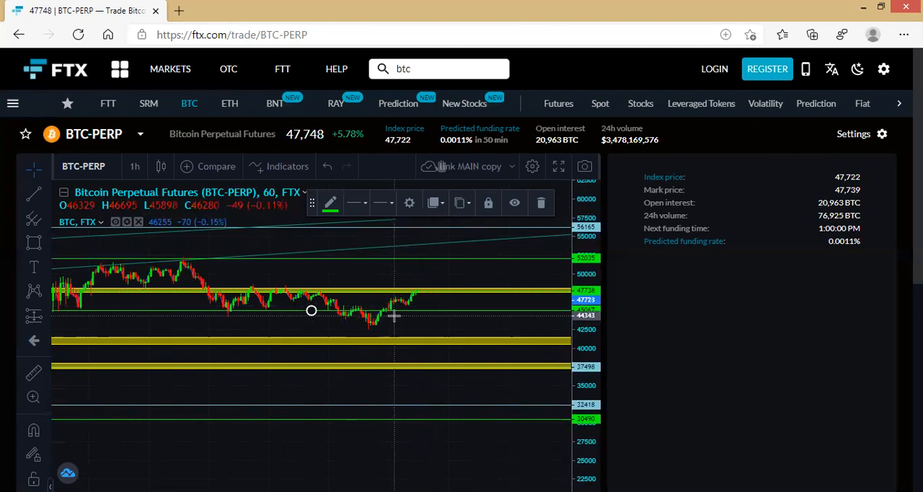
mouse_move(376, 329)
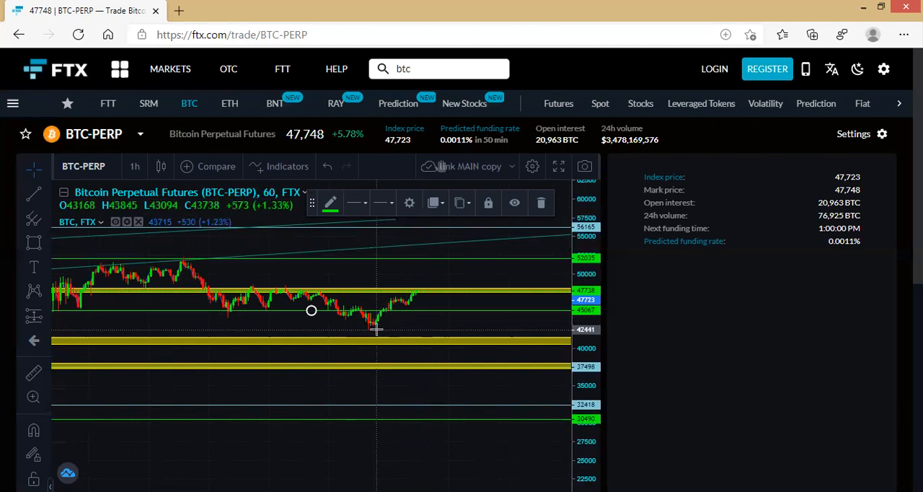
mouse_move(388, 321)
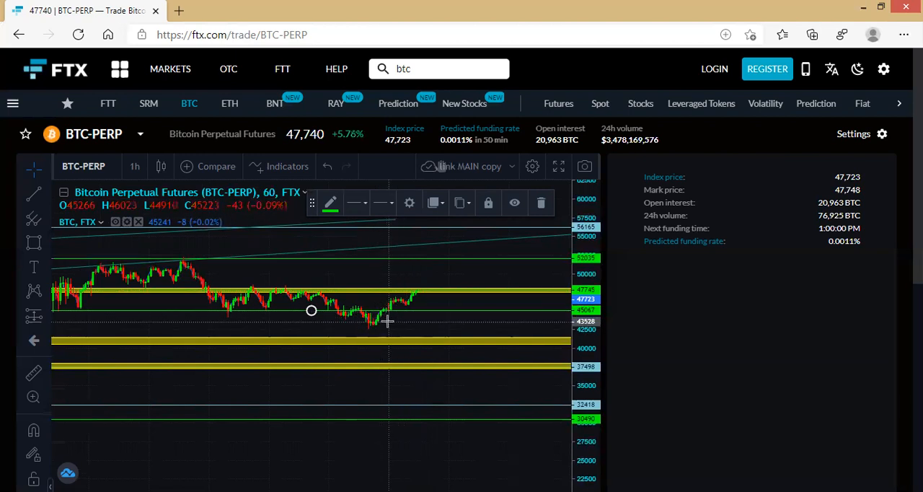
mouse_move(415, 302)
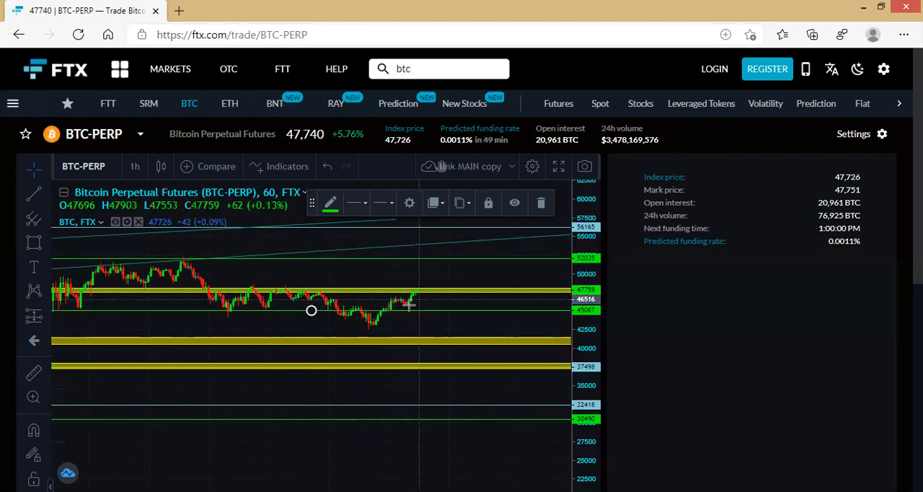
mouse_move(393, 316)
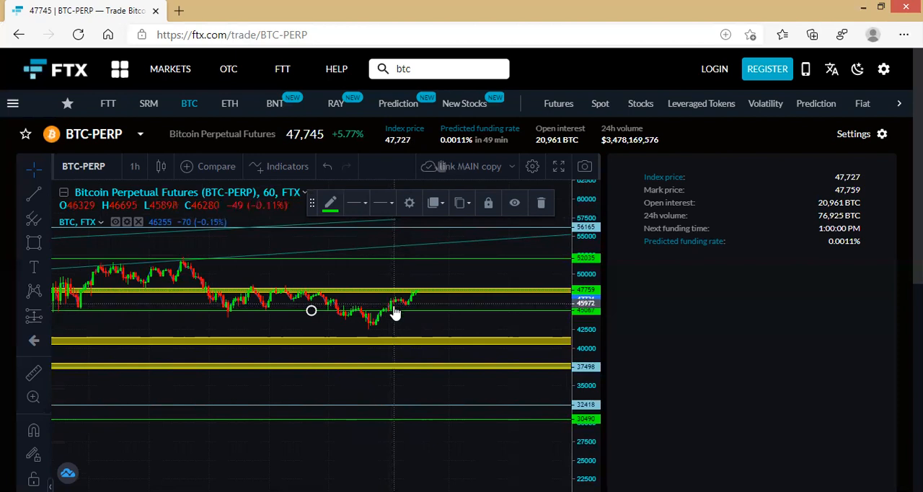
mouse_move(415, 297)
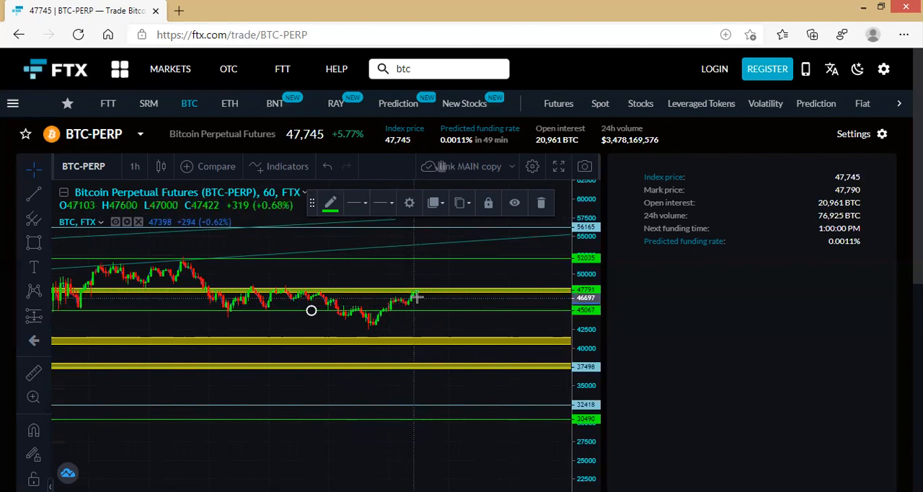
mouse_move(363, 299)
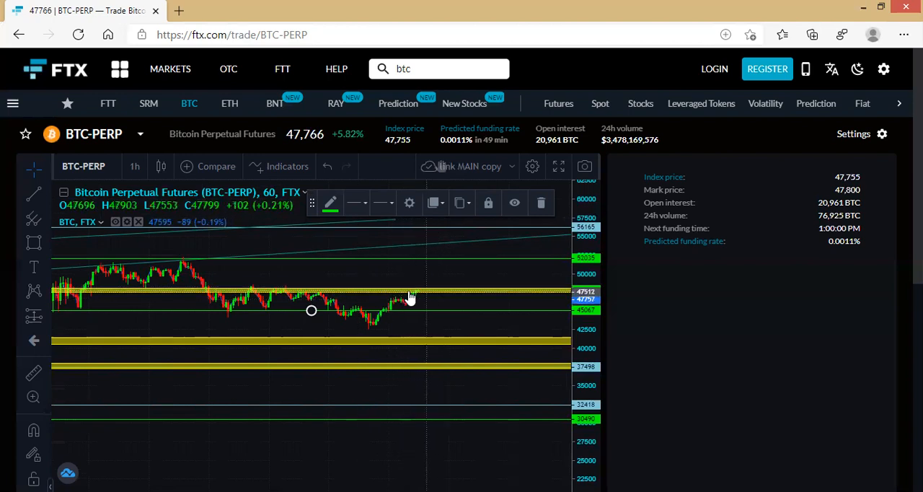
mouse_move(436, 294)
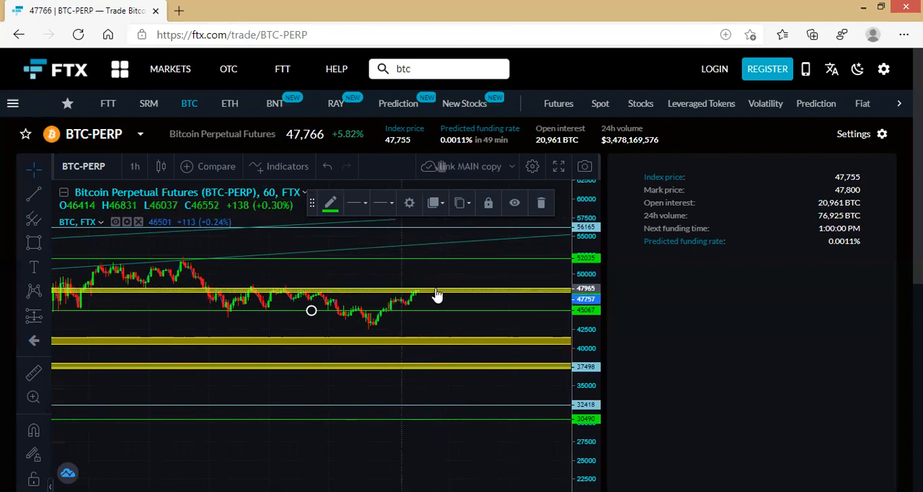
mouse_move(429, 294)
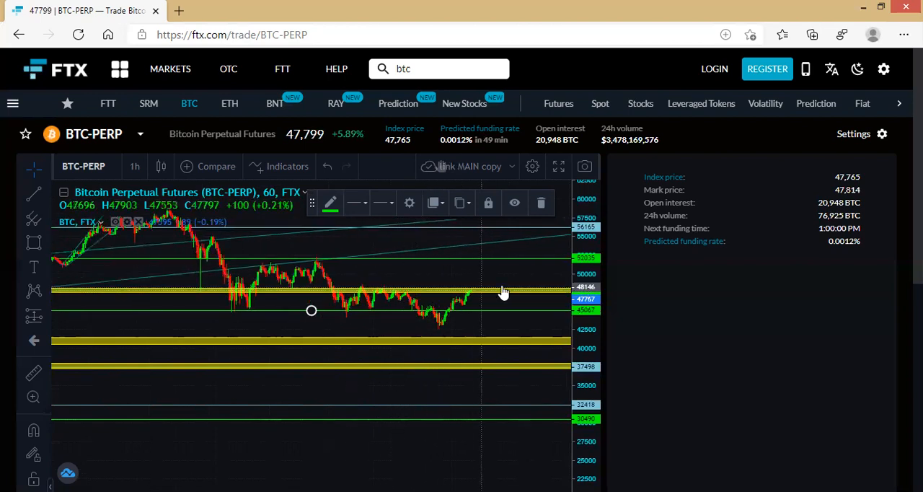
mouse_move(496, 301)
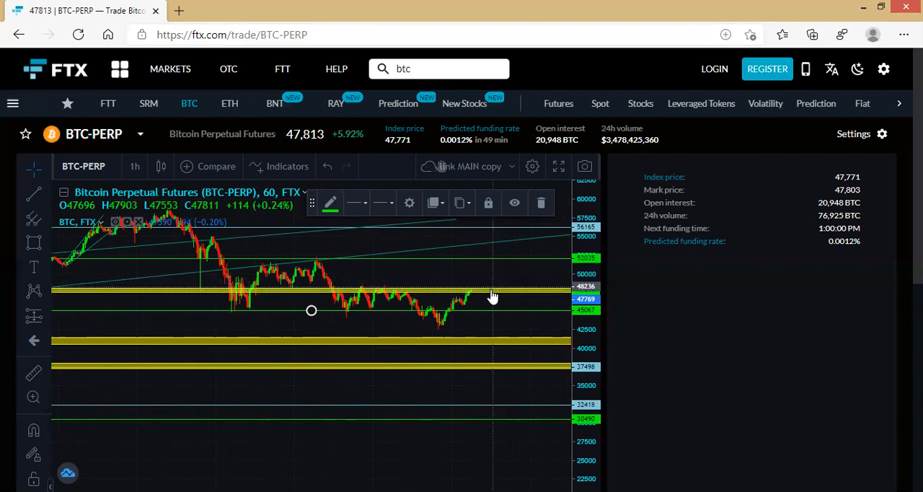
mouse_move(487, 270)
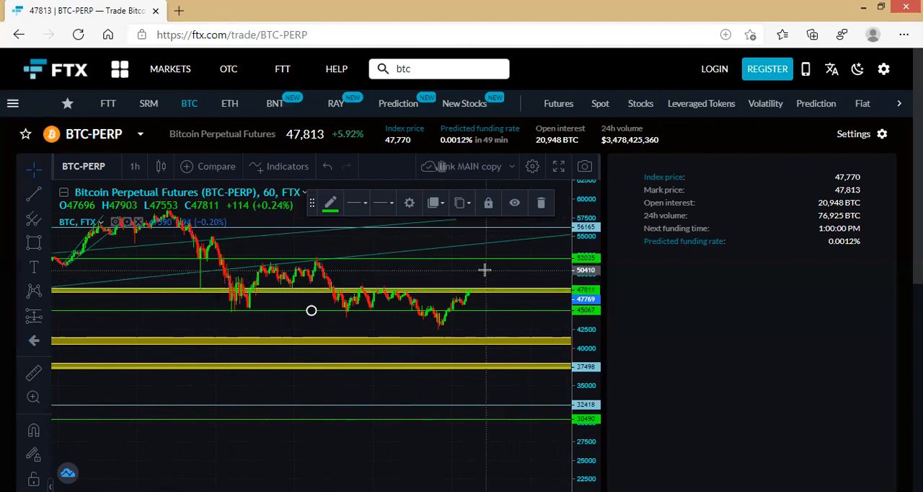
mouse_move(549, 270)
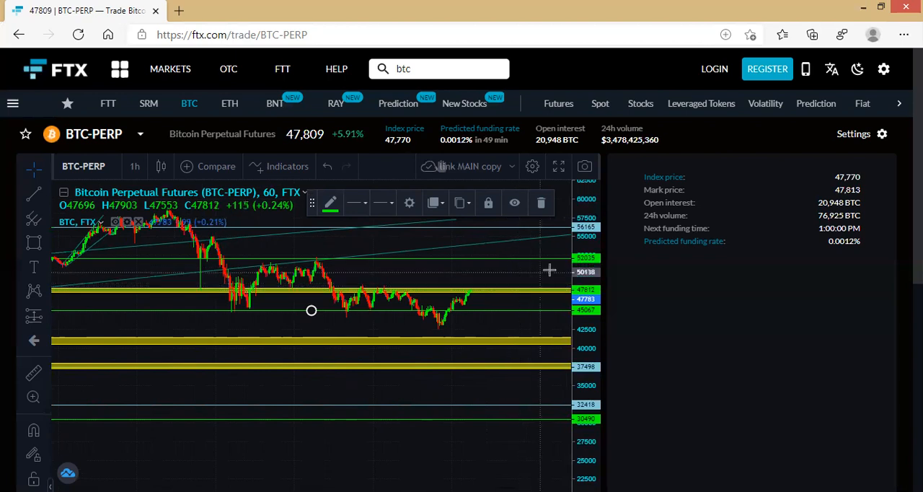
mouse_move(544, 268)
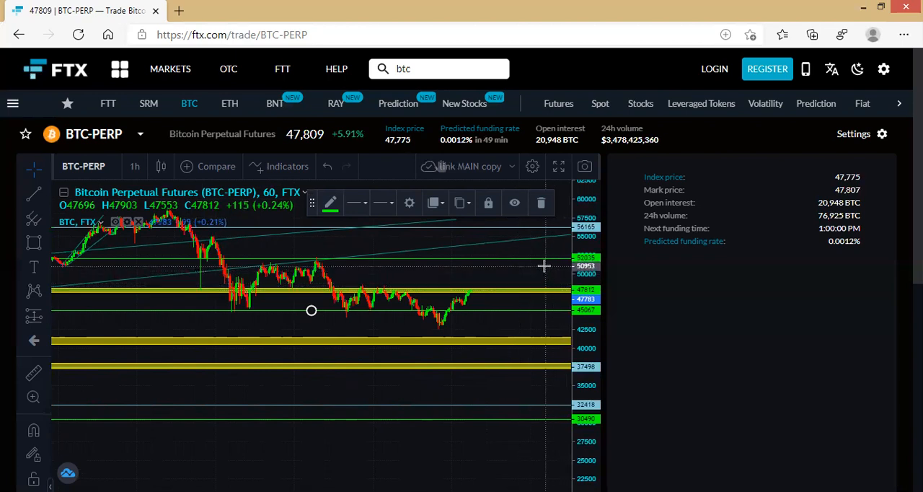
mouse_move(505, 266)
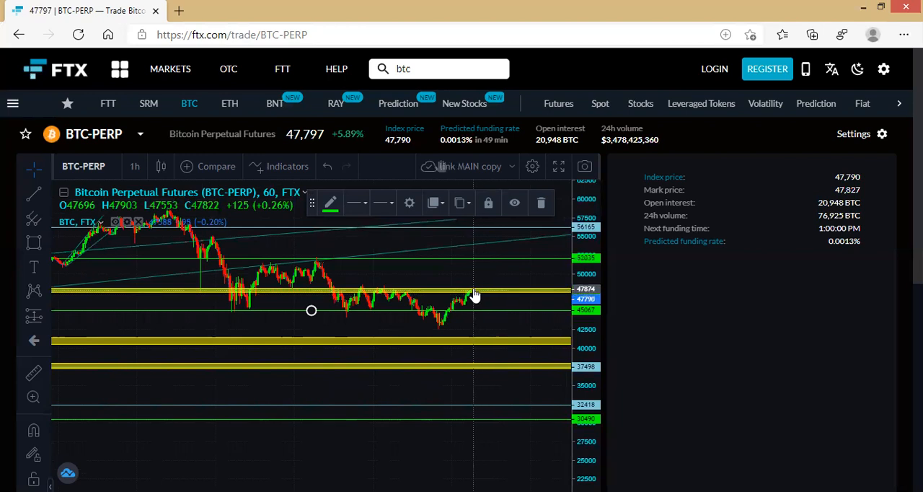
mouse_move(514, 263)
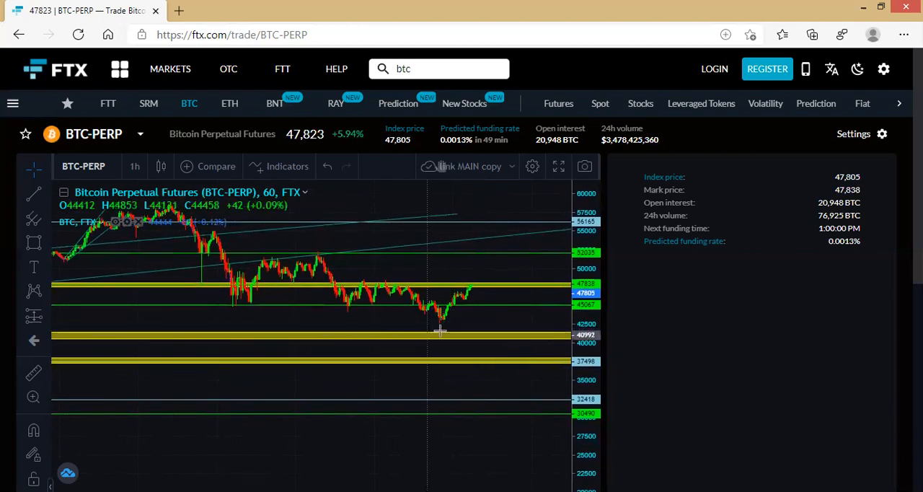
mouse_move(447, 346)
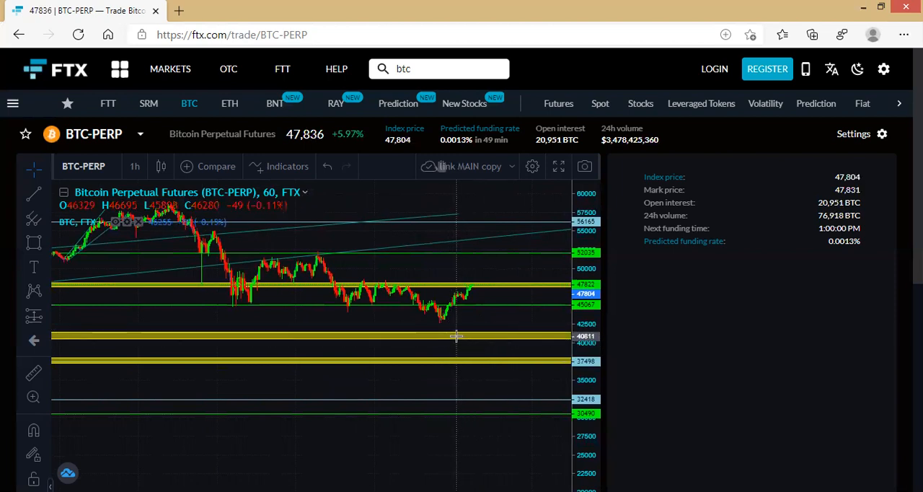
mouse_move(440, 334)
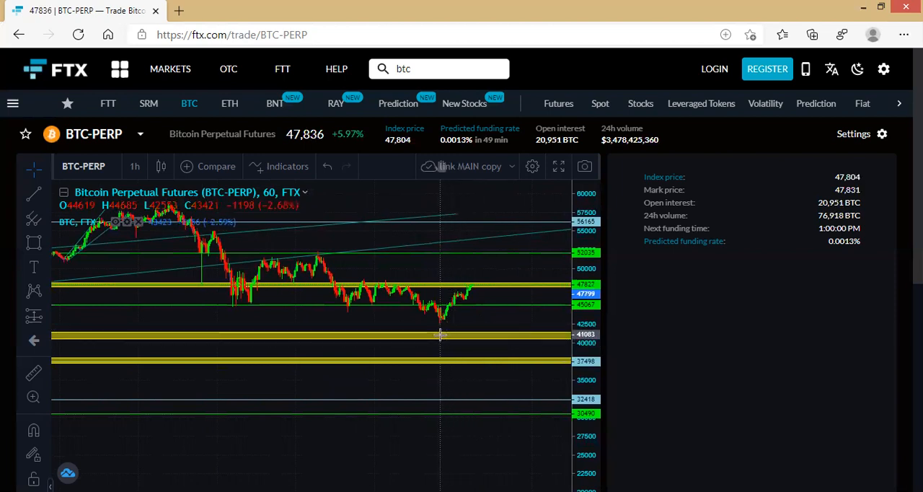
mouse_move(454, 323)
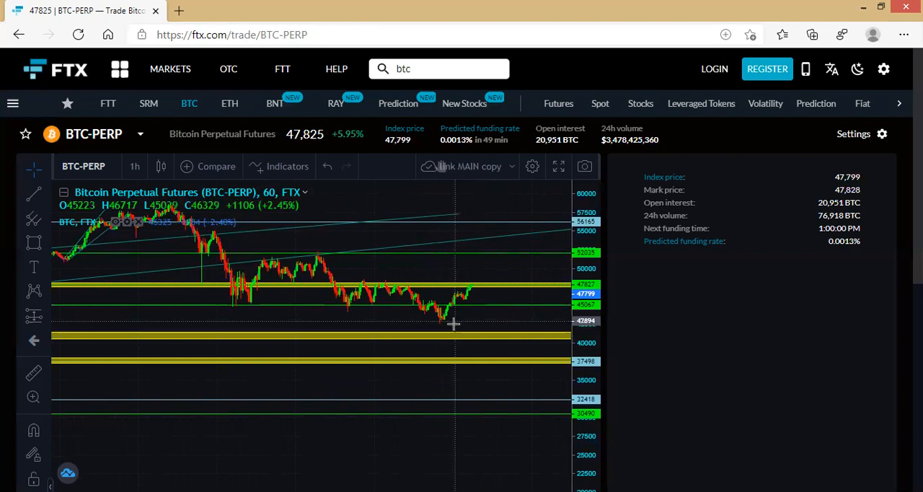
mouse_move(422, 338)
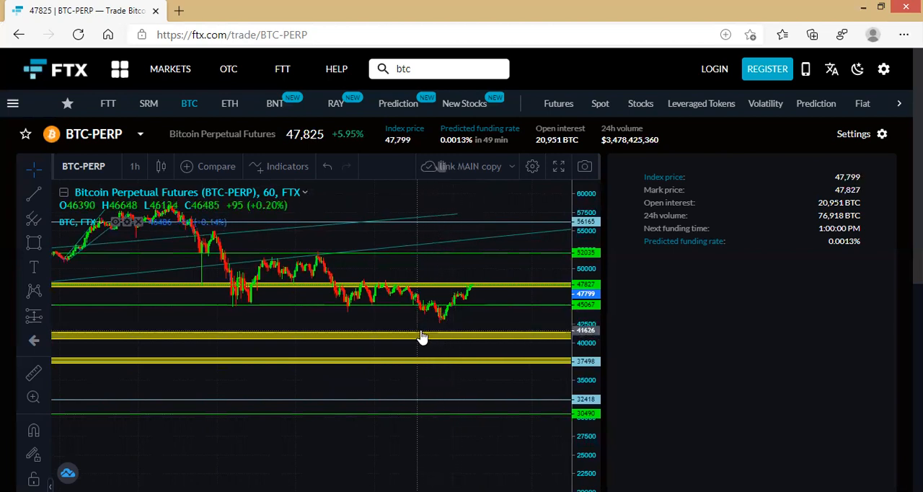
mouse_move(444, 338)
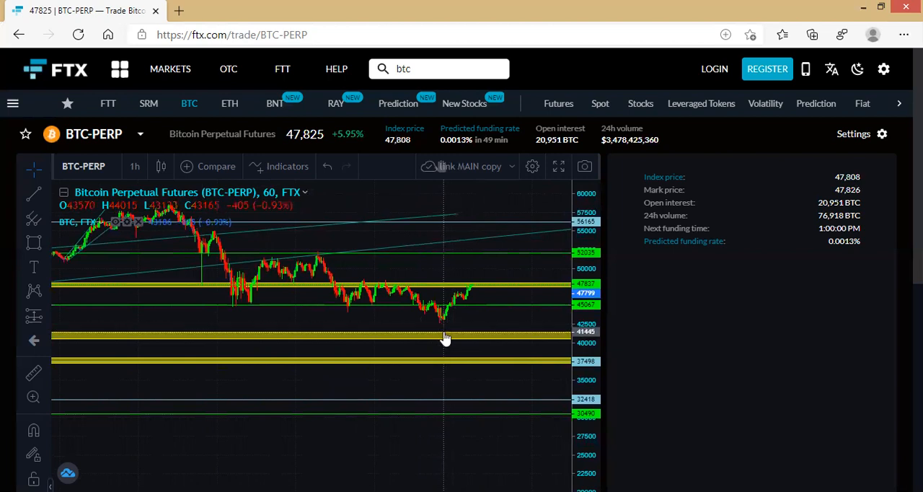
mouse_move(449, 337)
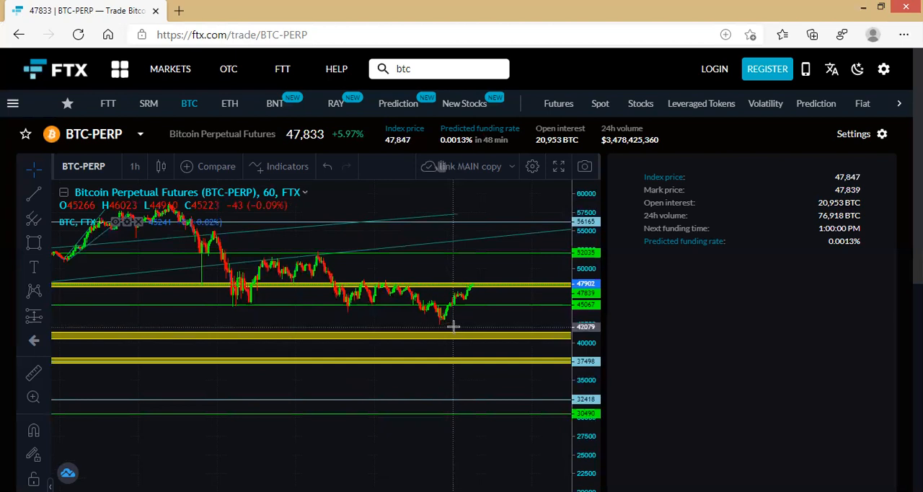
mouse_move(454, 328)
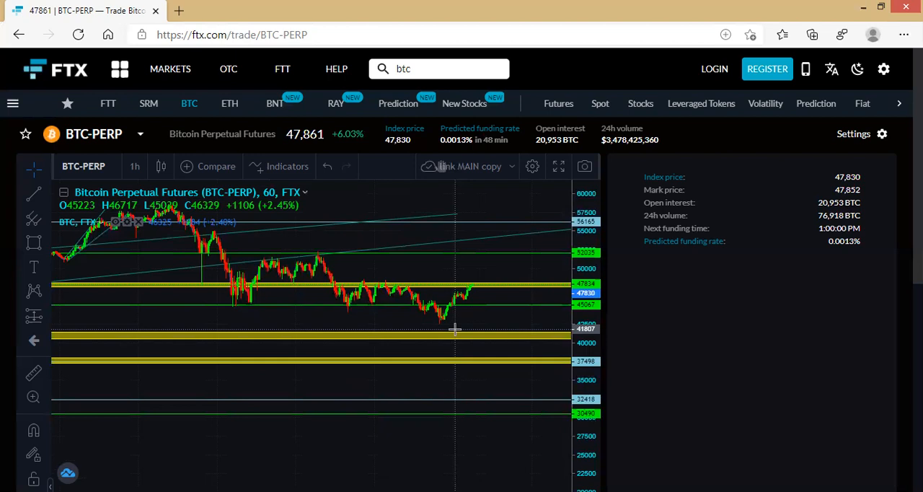
mouse_move(491, 309)
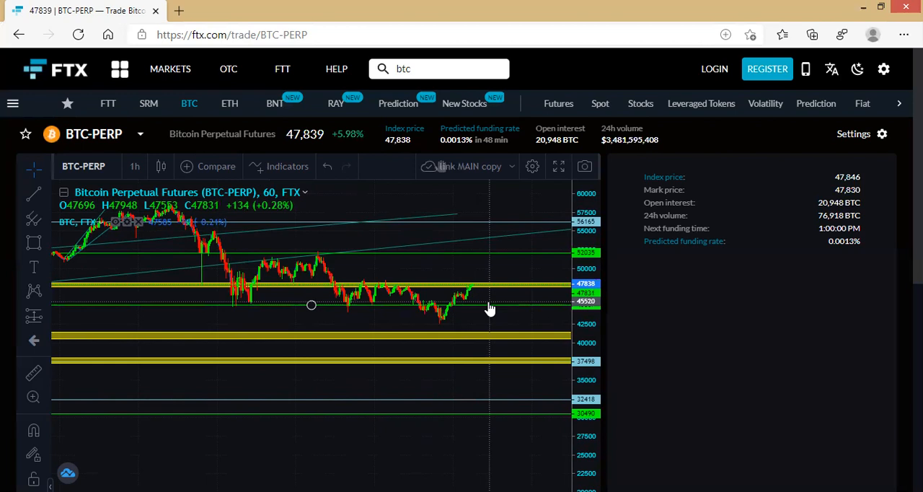
mouse_move(503, 285)
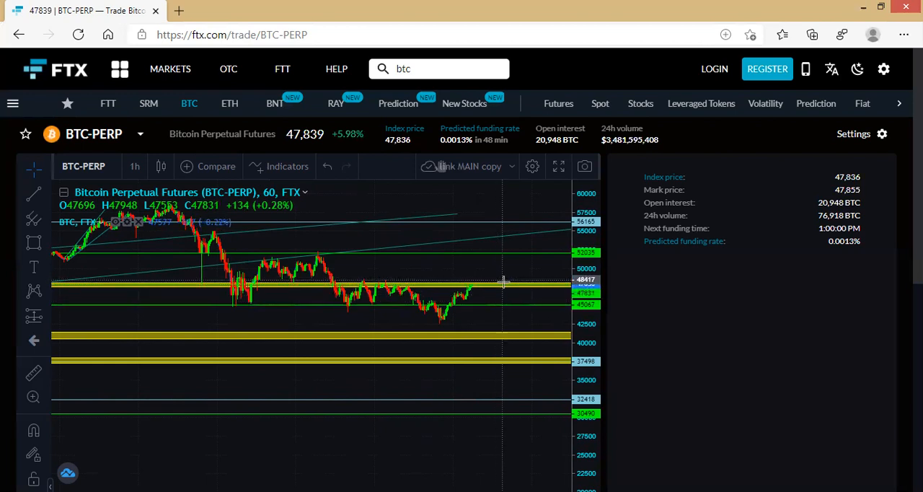
mouse_move(508, 276)
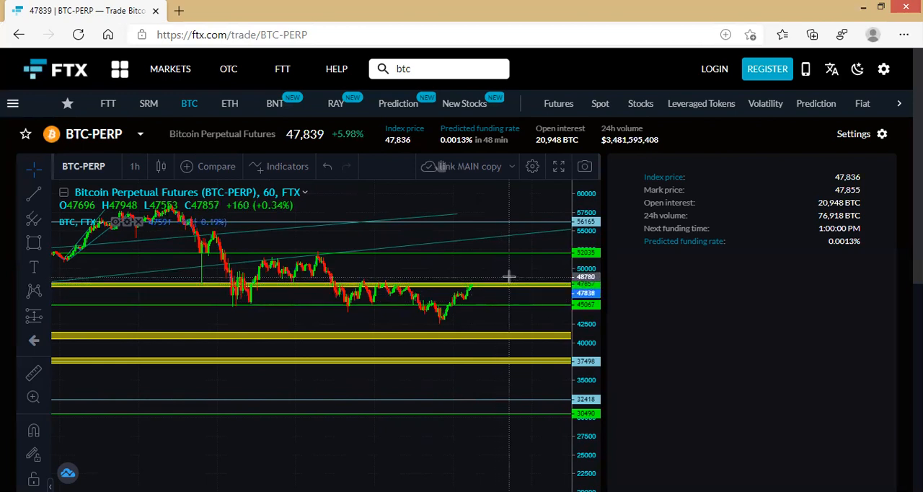
mouse_move(511, 289)
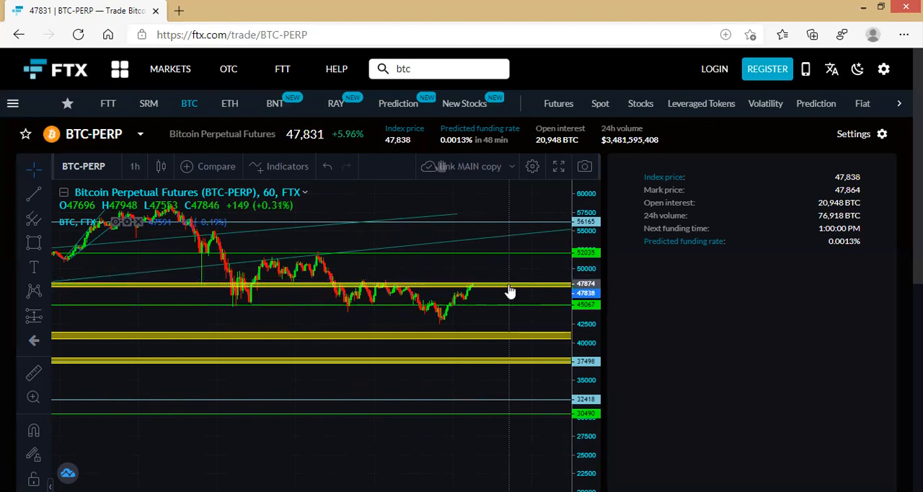
mouse_move(512, 279)
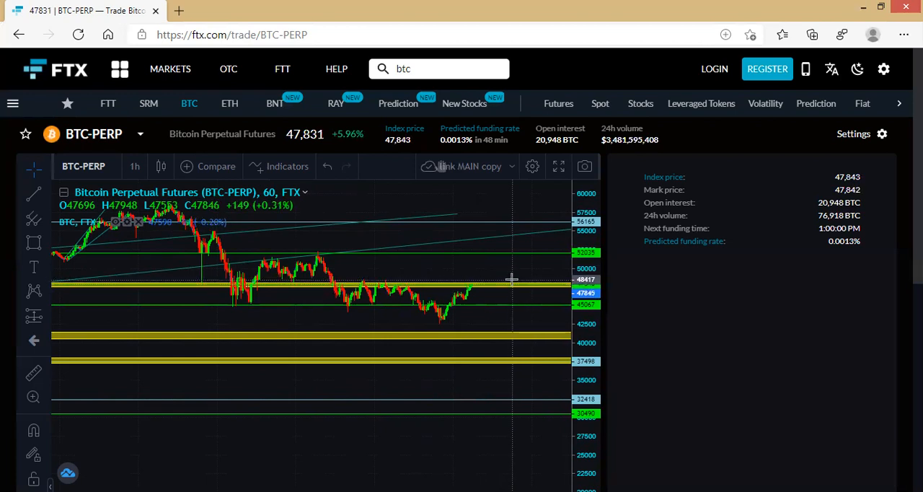
mouse_move(515, 279)
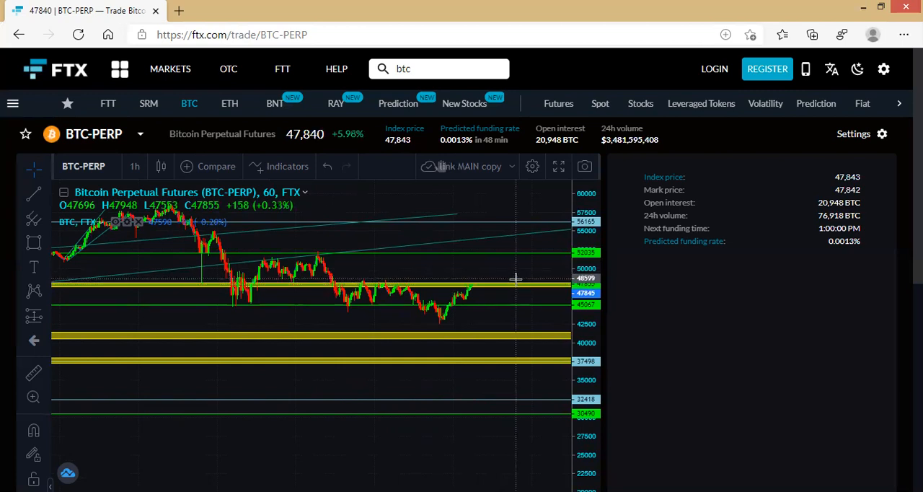
mouse_move(386, 277)
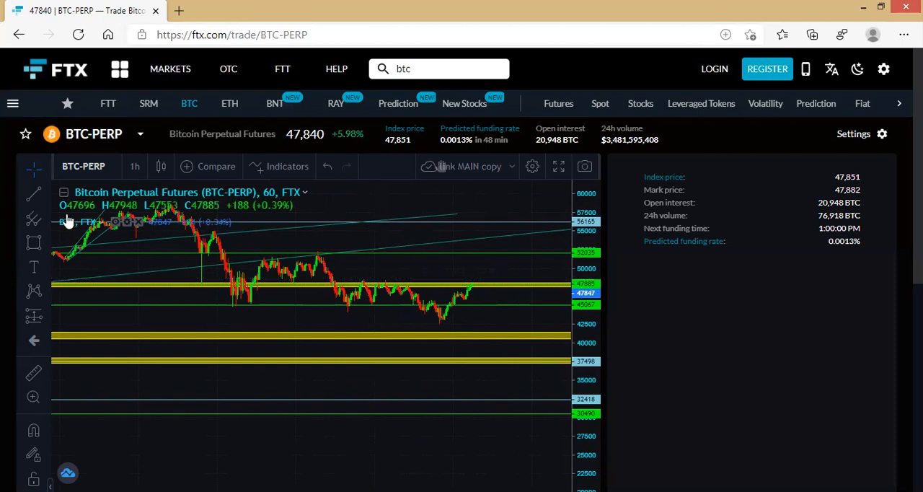
mouse_move(33, 194)
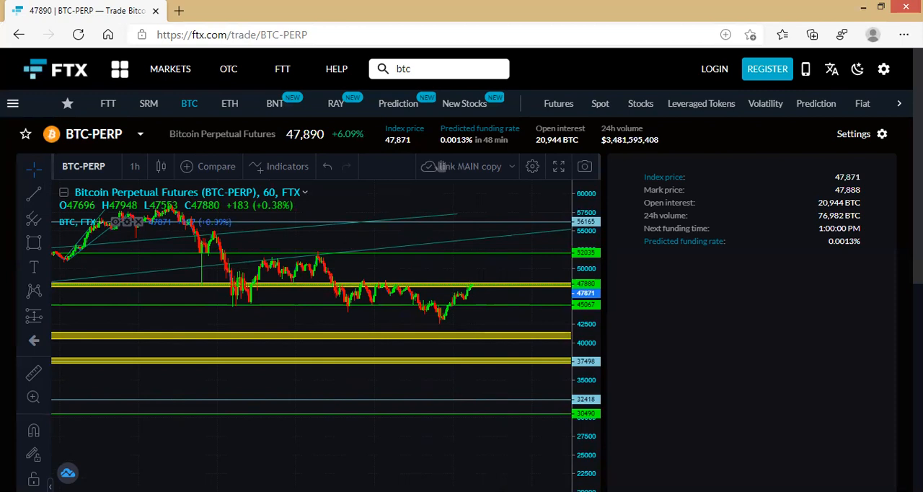
mouse_move(34, 193)
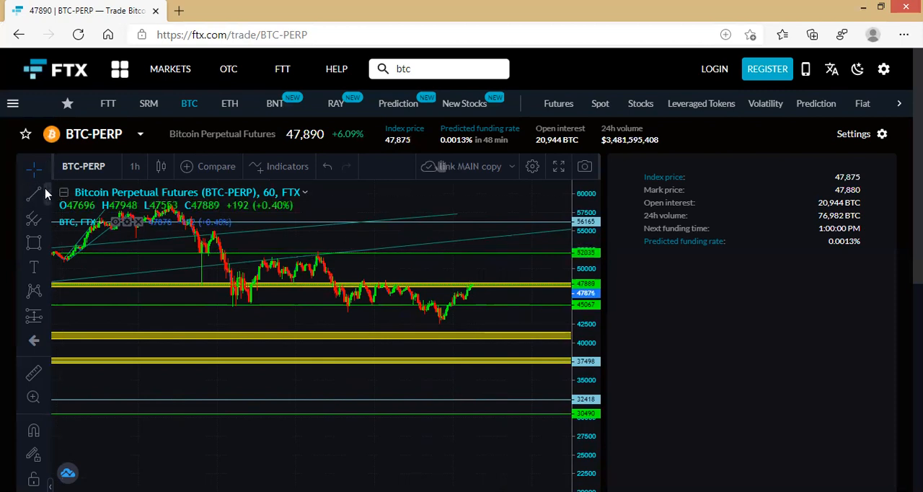
Step: Place a horizontal line at about 48,960 on the BTC-PERP chart
click(34, 190)
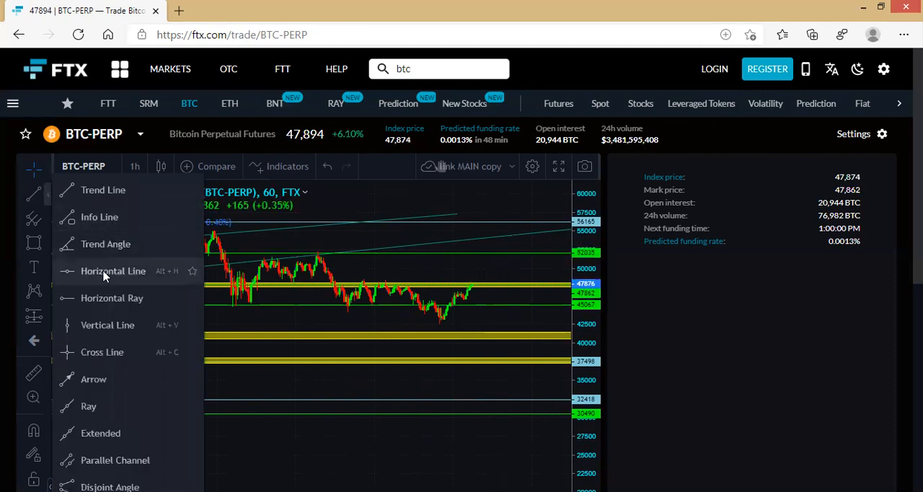
click(113, 270)
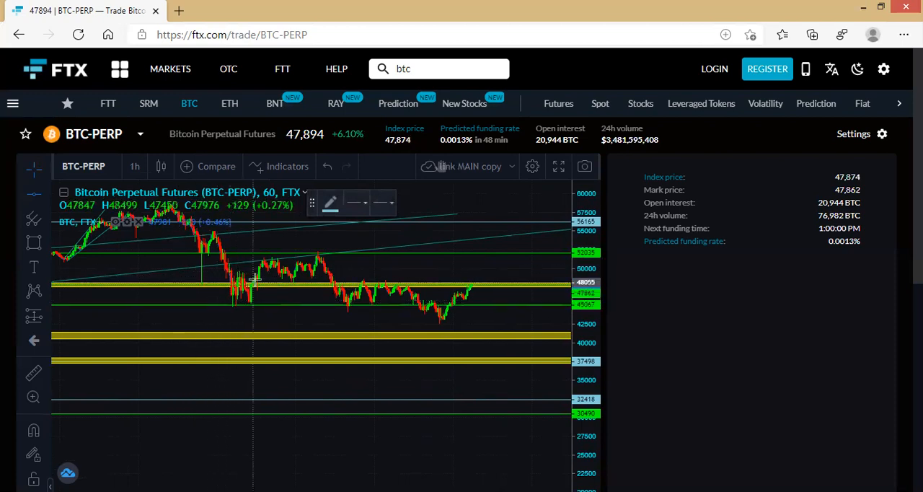
mouse_move(267, 277)
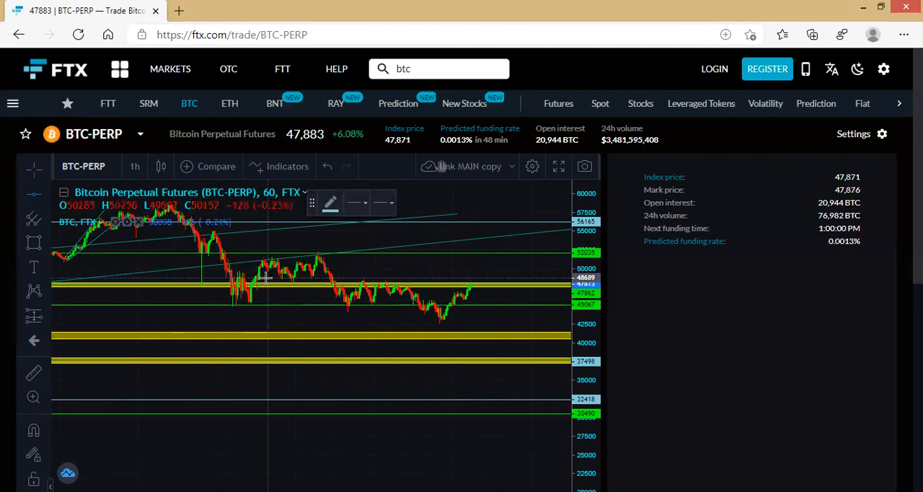
mouse_move(273, 280)
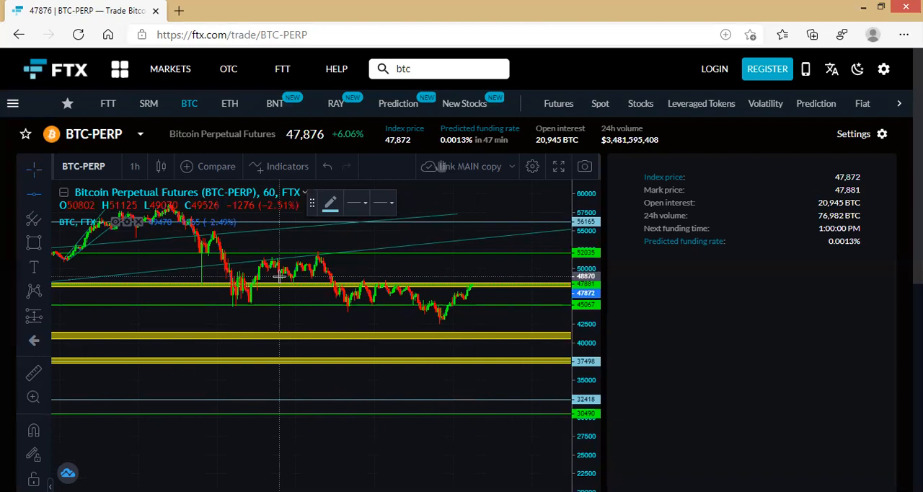
click(310, 276)
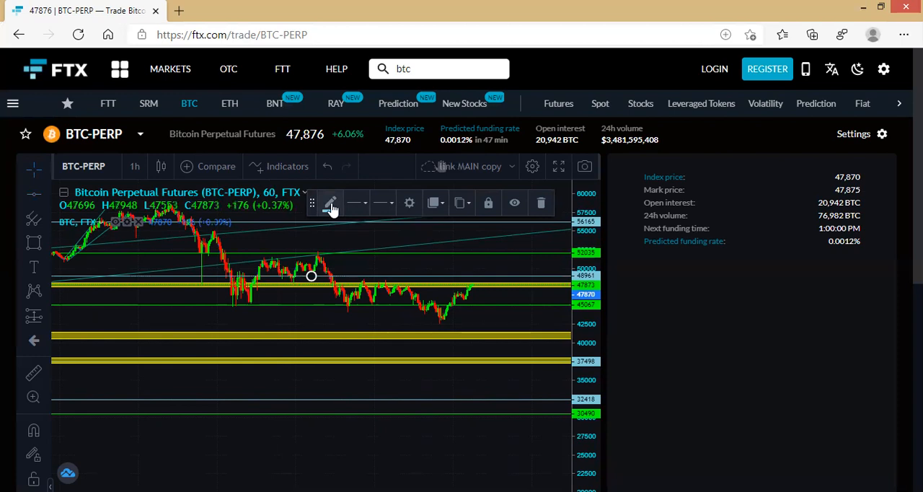
Step: Give the horizontal line at about 48,961 a light blue colour
click(330, 203)
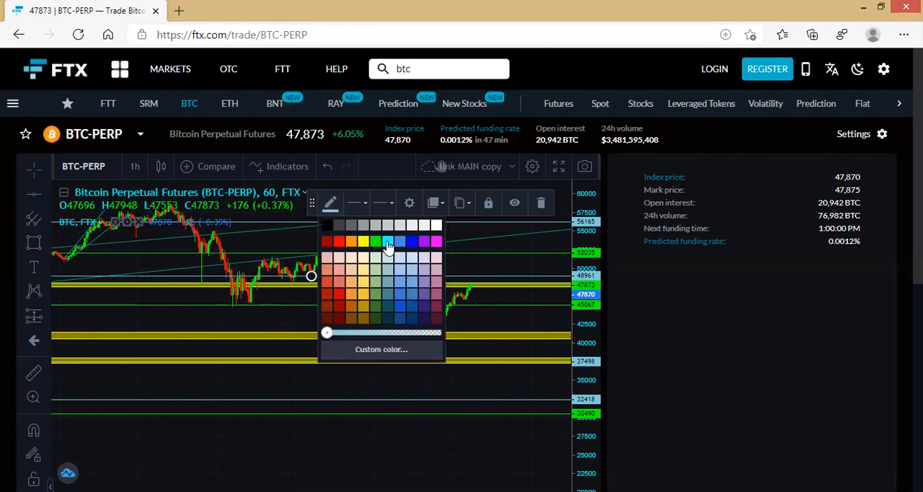
click(387, 240)
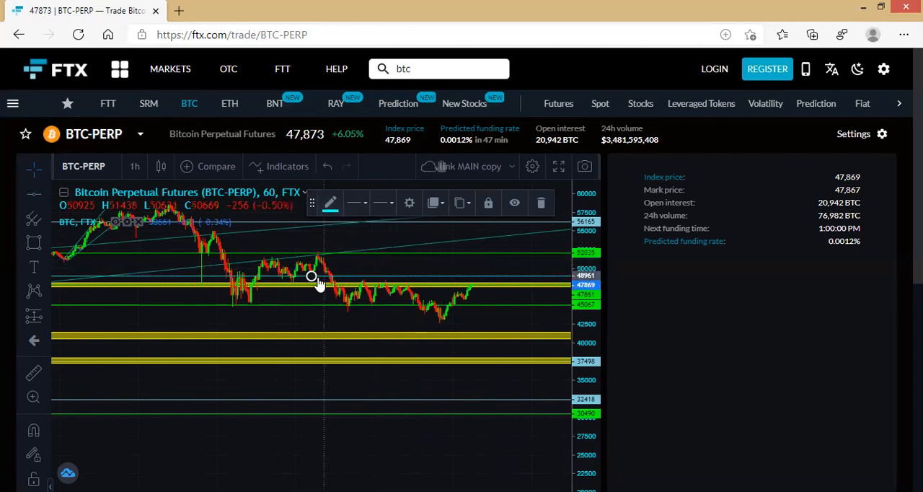
mouse_move(313, 281)
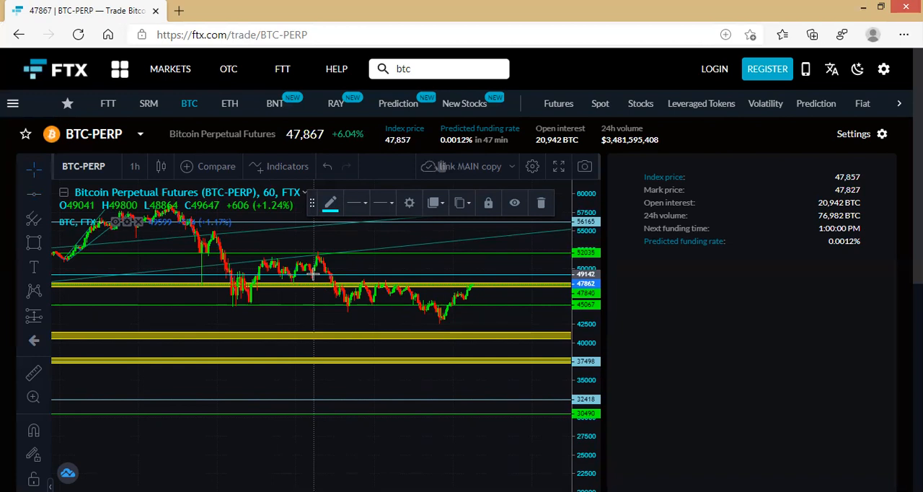
mouse_move(509, 293)
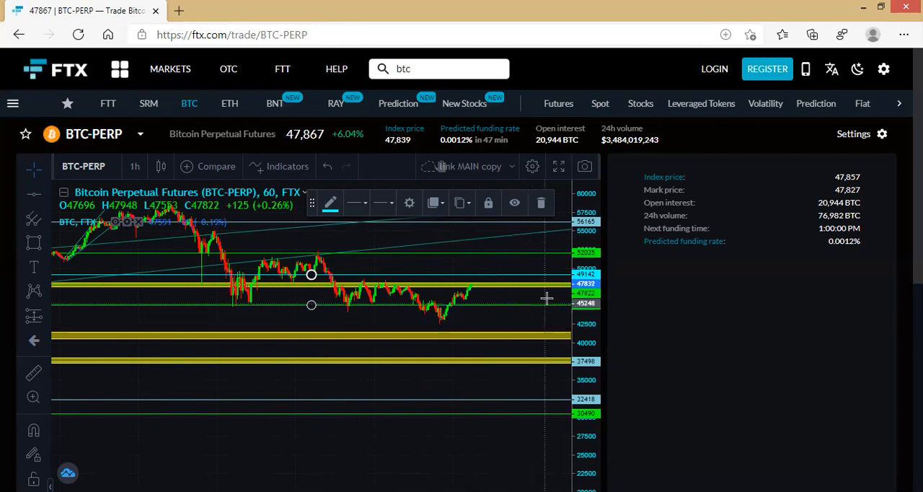
mouse_move(524, 276)
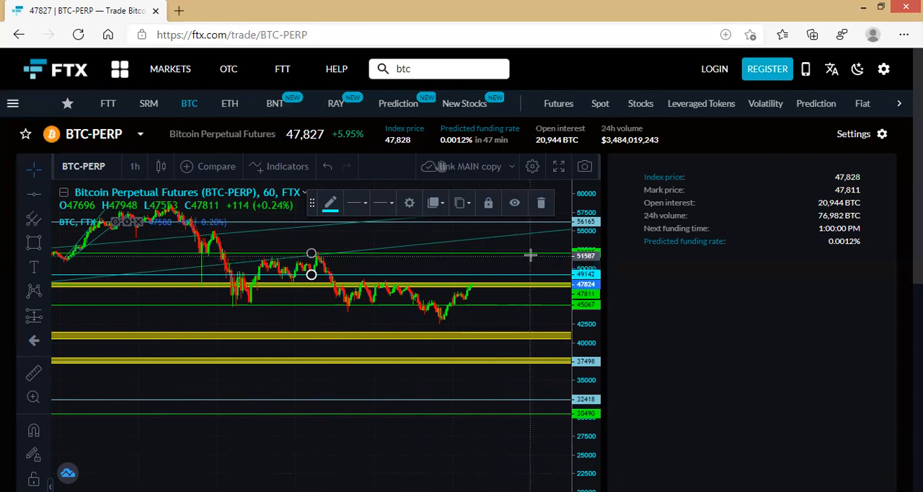
mouse_move(485, 292)
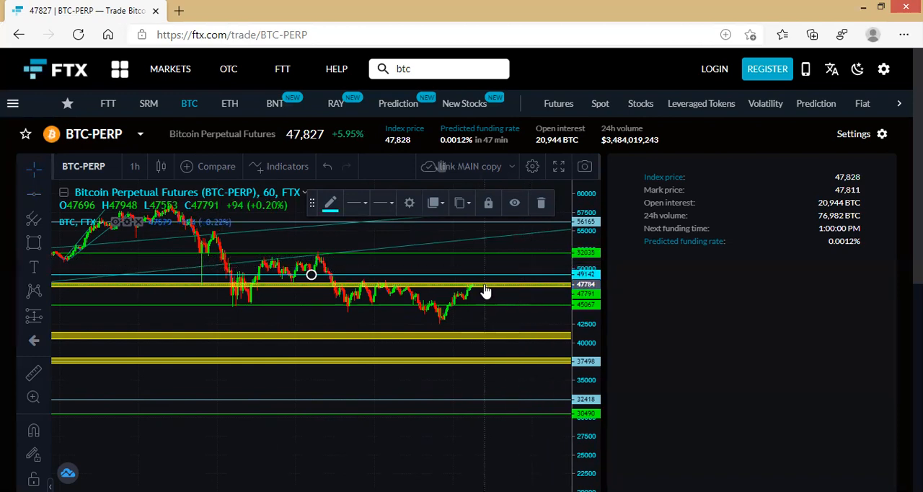
mouse_move(474, 279)
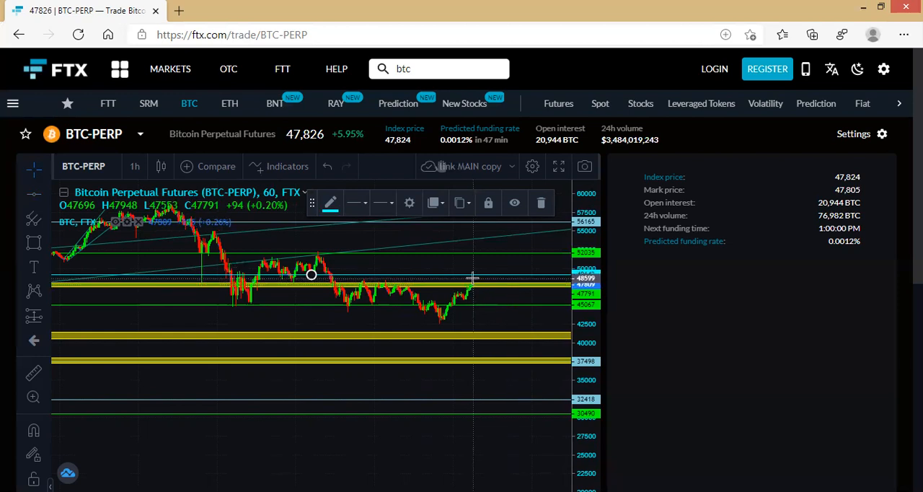
mouse_move(471, 291)
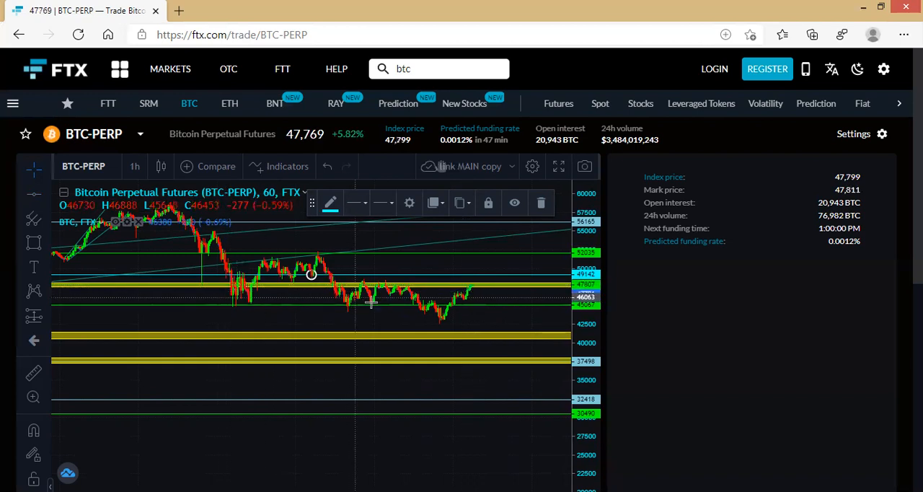
mouse_move(408, 313)
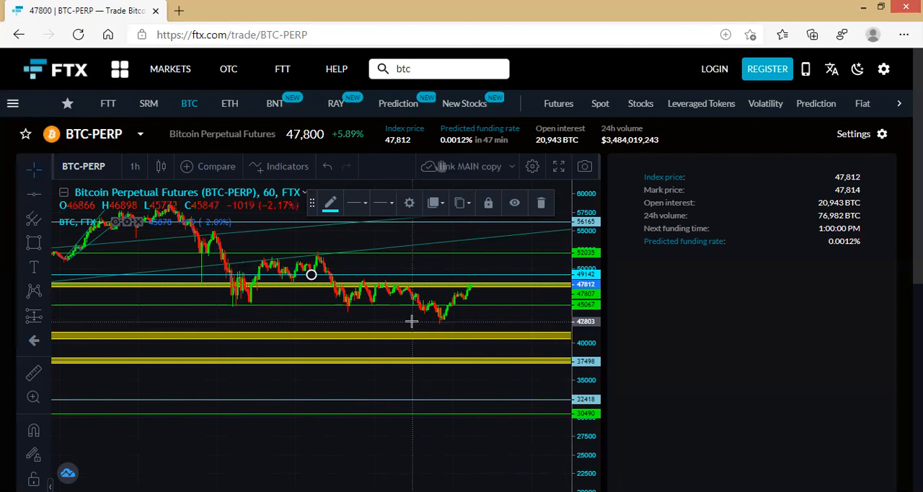
mouse_move(409, 322)
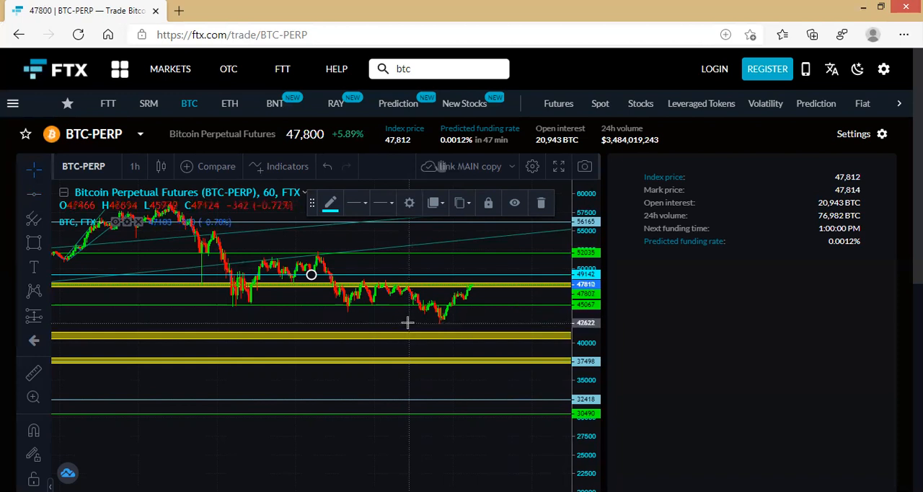
mouse_move(410, 319)
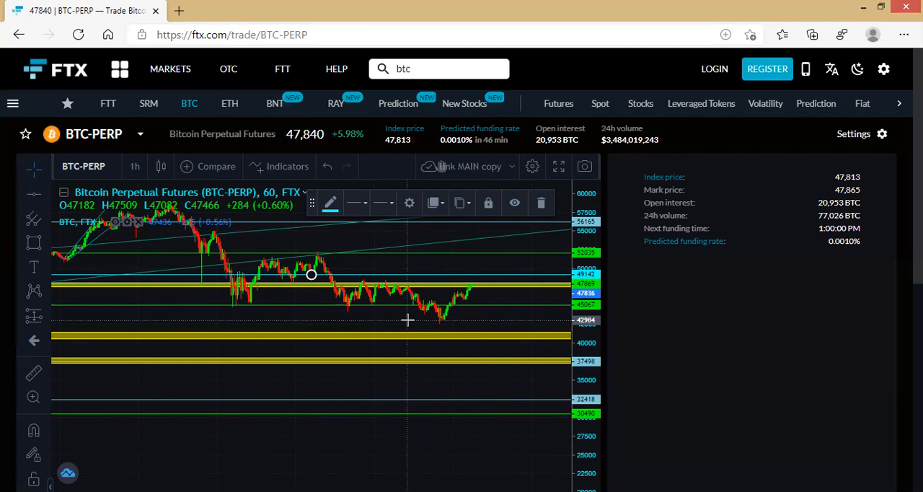
mouse_move(442, 323)
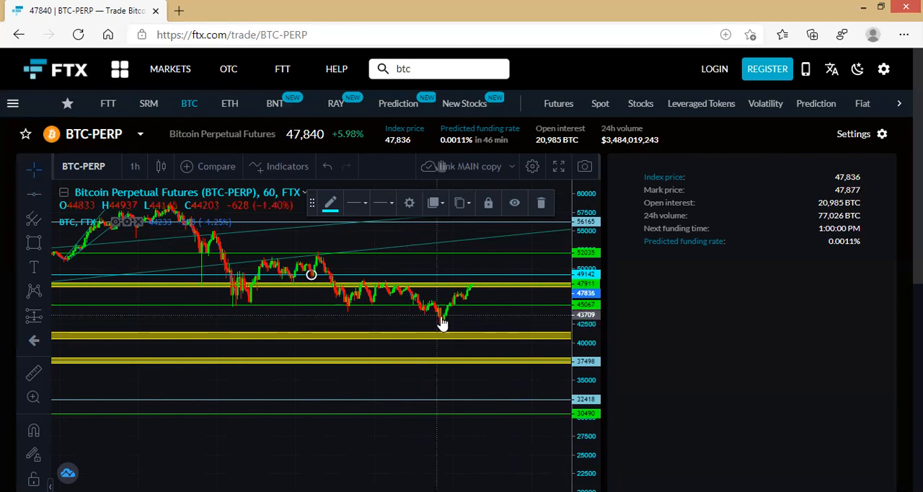
mouse_move(411, 312)
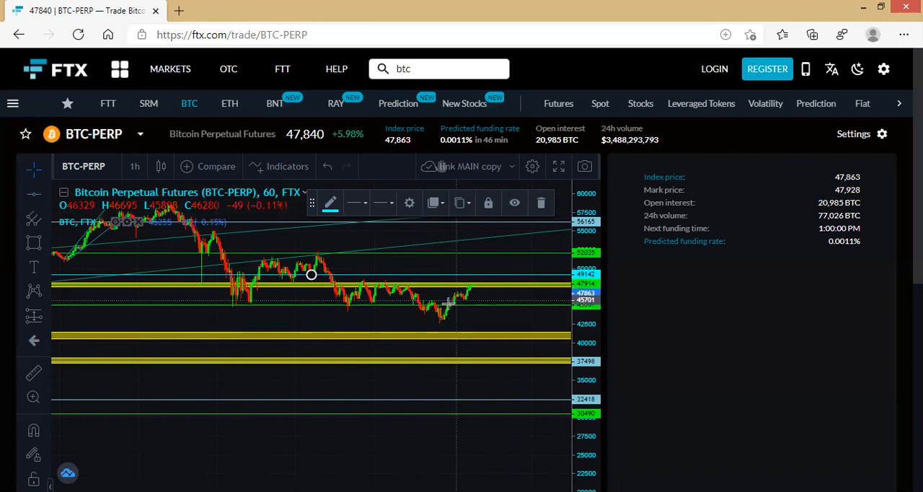
mouse_move(468, 299)
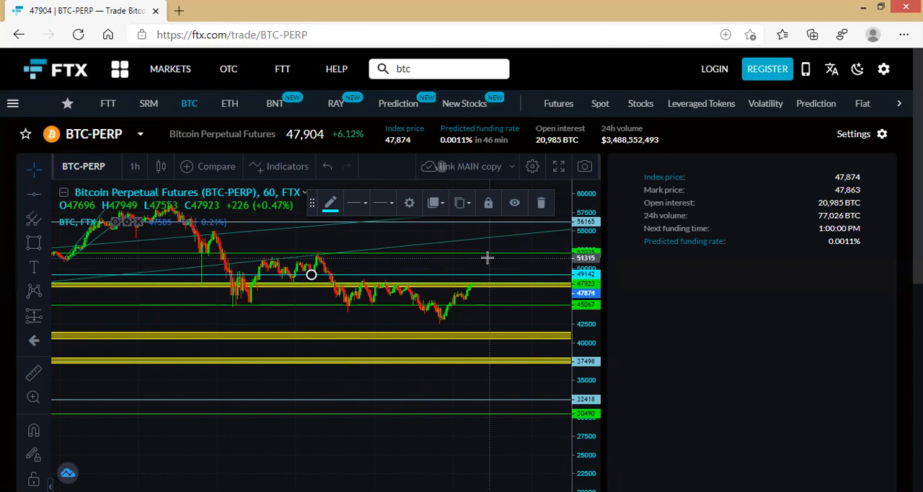
mouse_move(476, 281)
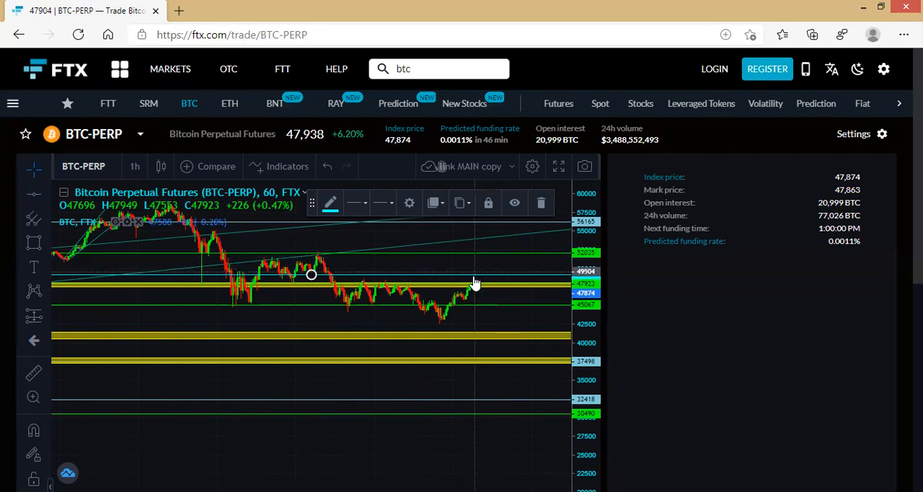
mouse_move(519, 261)
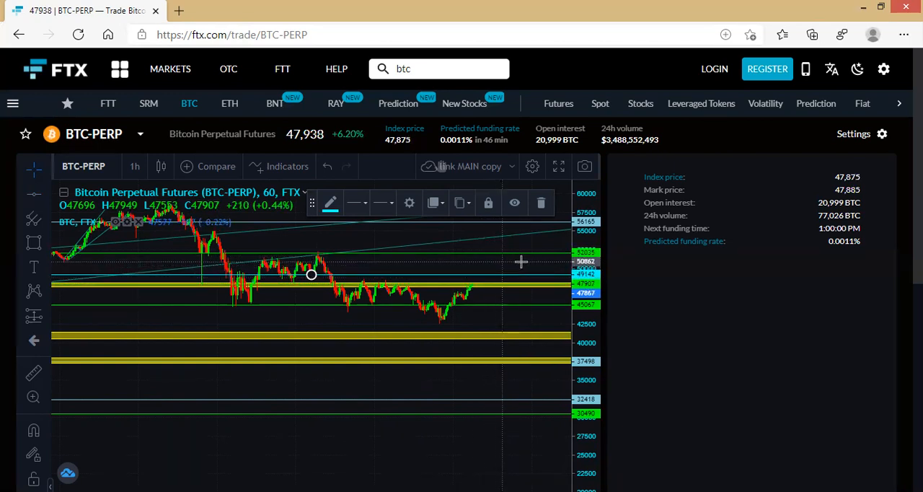
mouse_move(529, 257)
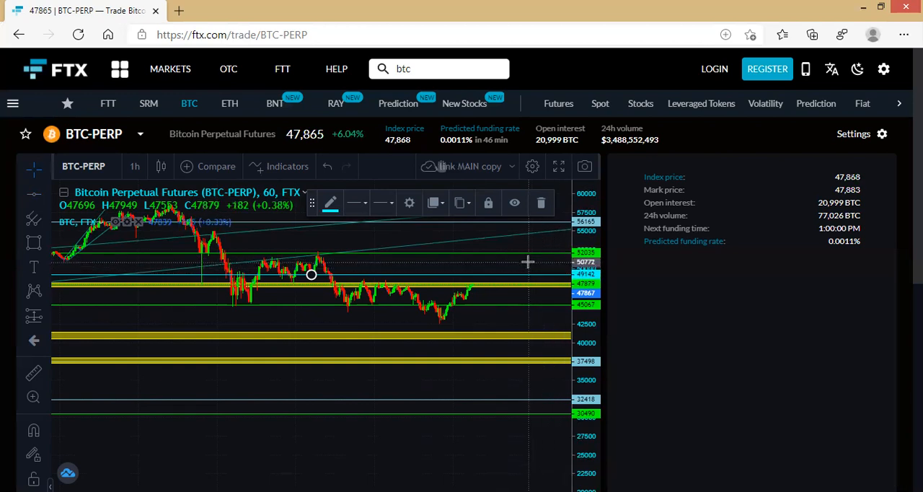
mouse_move(540, 264)
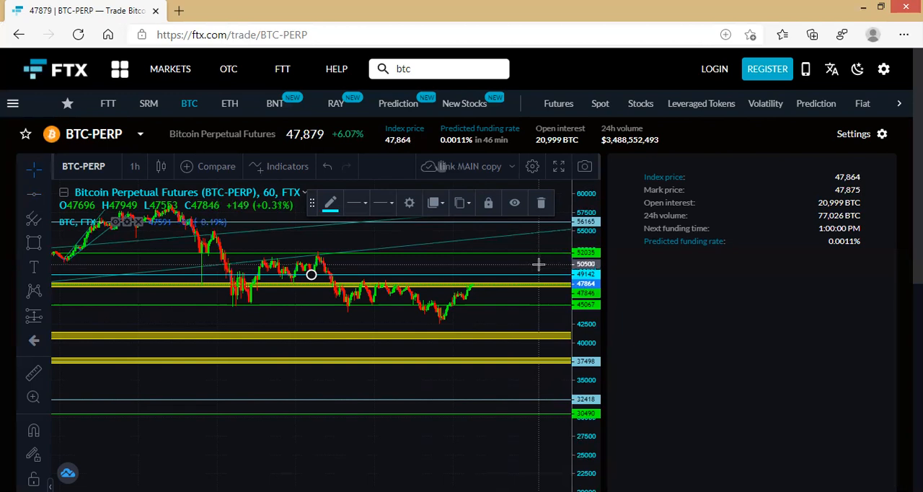
mouse_move(537, 271)
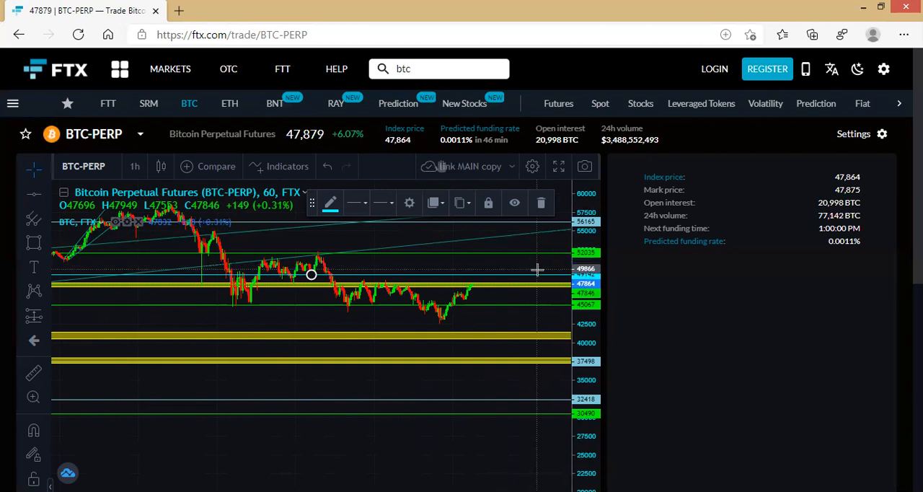
mouse_move(533, 280)
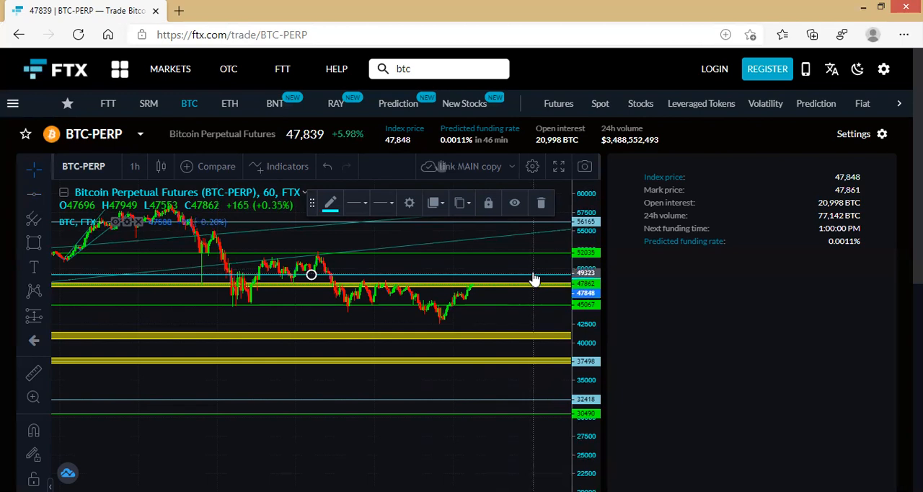
mouse_move(512, 267)
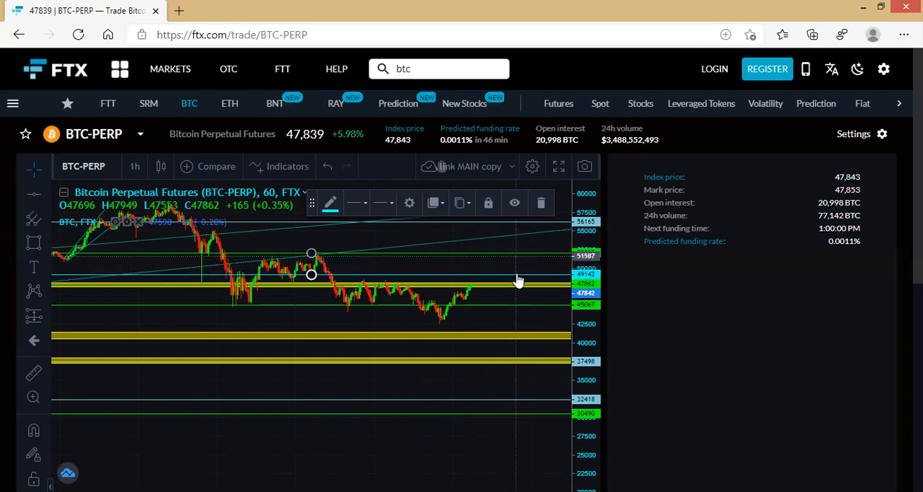
mouse_move(566, 262)
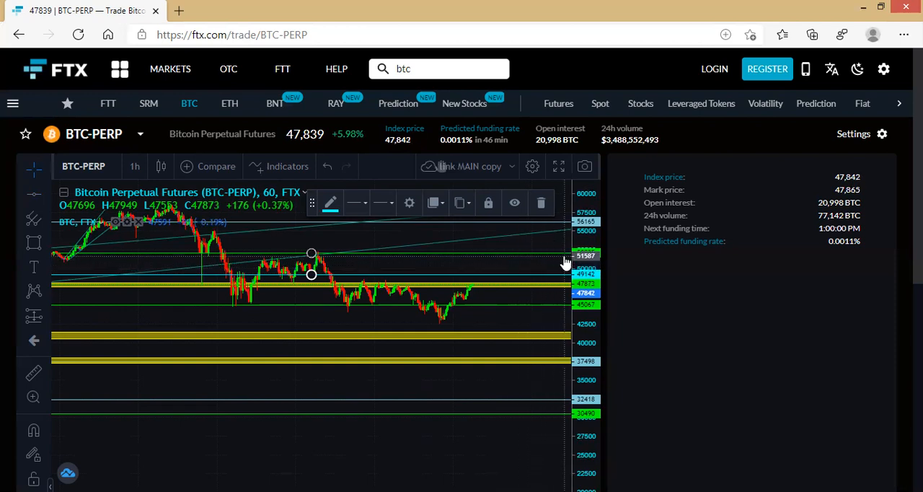
mouse_move(514, 262)
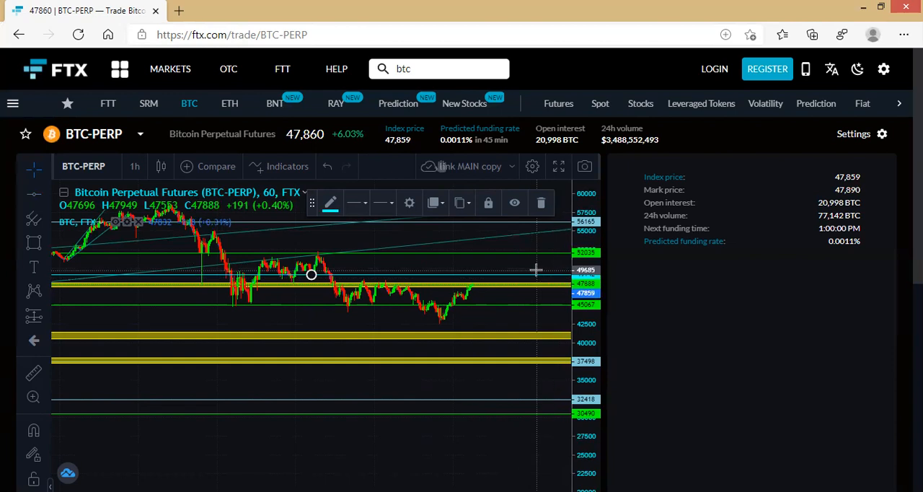
mouse_move(539, 265)
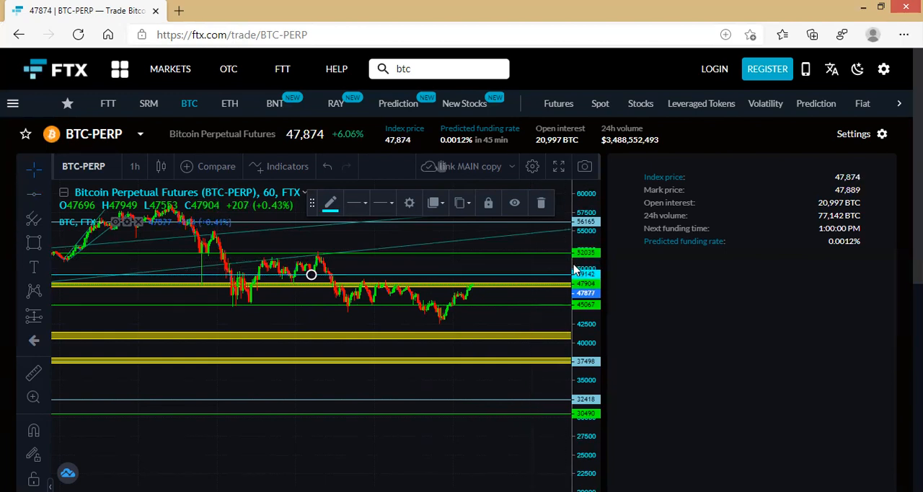
mouse_move(494, 263)
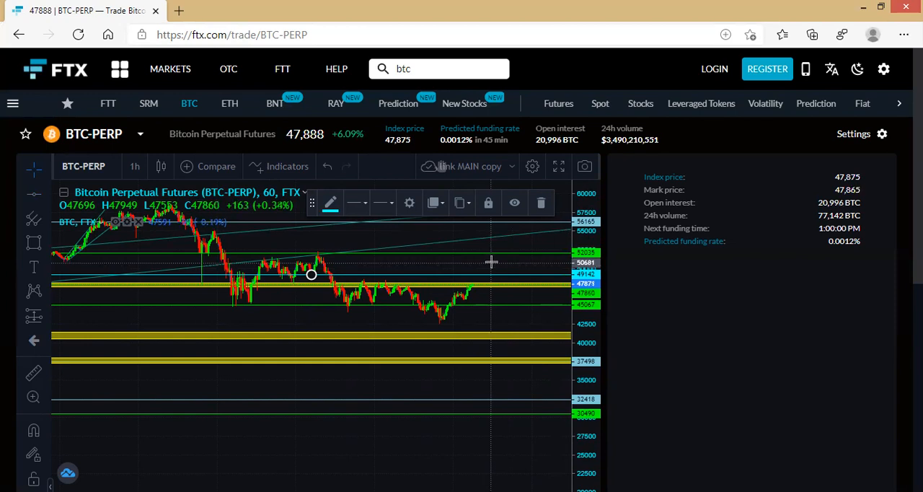
mouse_move(497, 258)
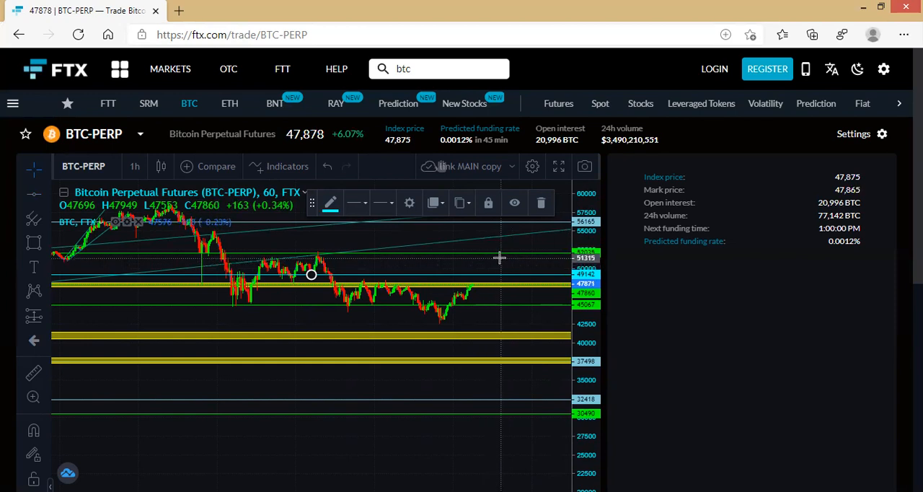
mouse_move(494, 260)
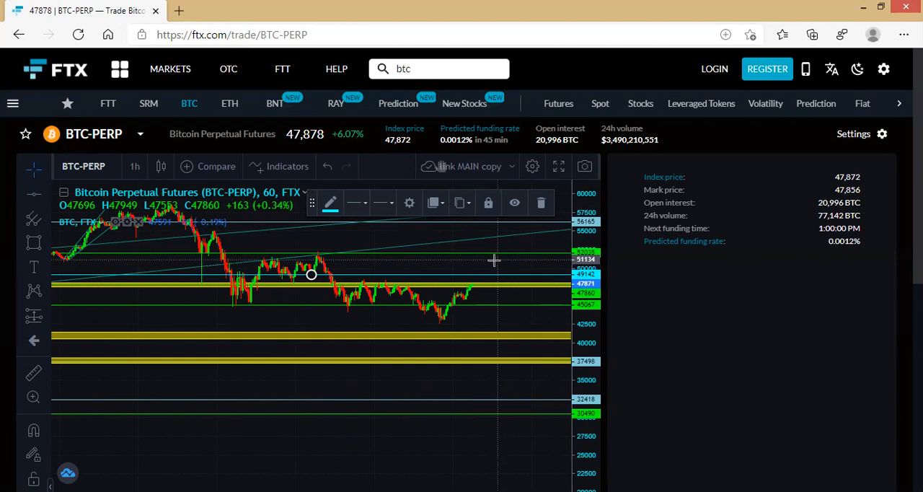
mouse_move(497, 261)
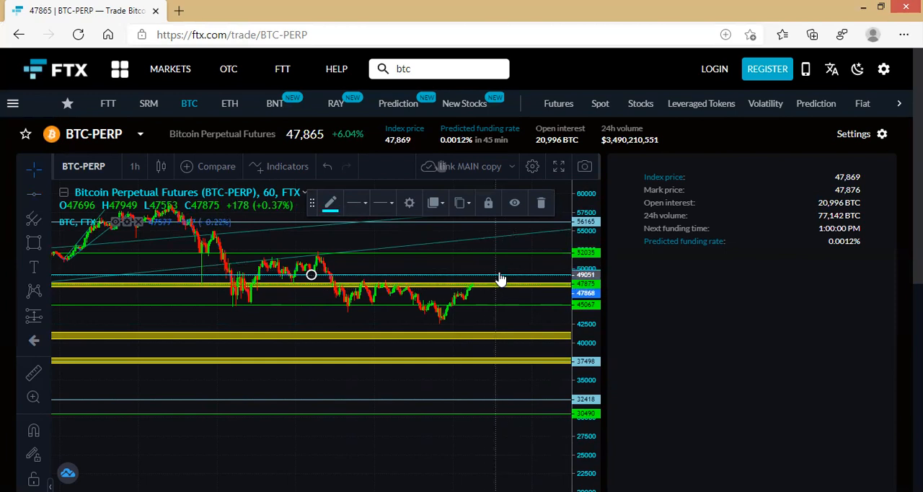
mouse_move(525, 259)
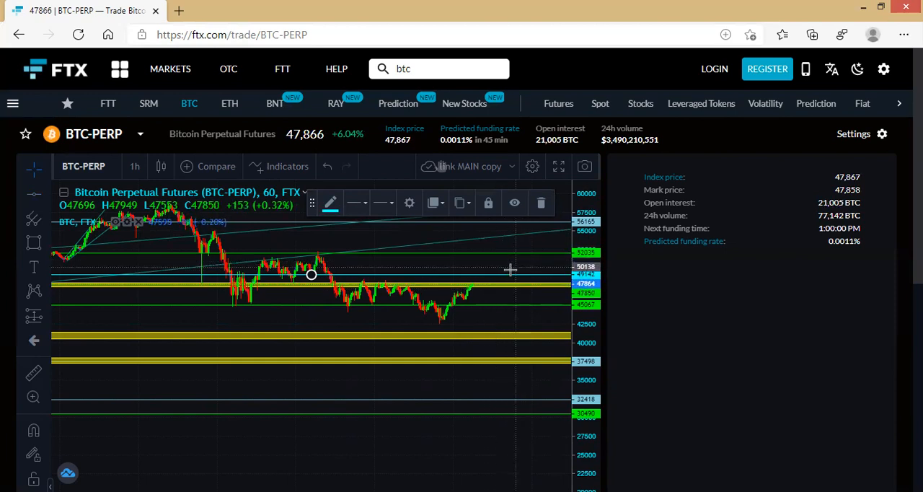
mouse_move(493, 314)
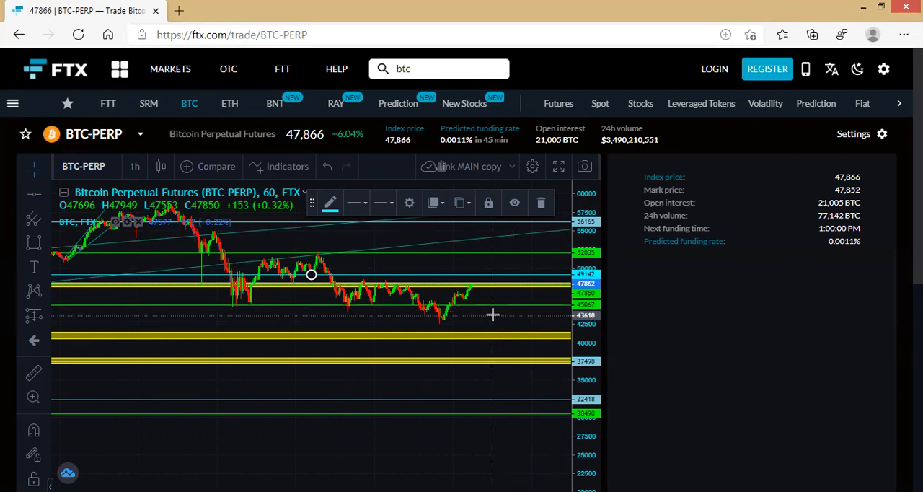
mouse_move(478, 328)
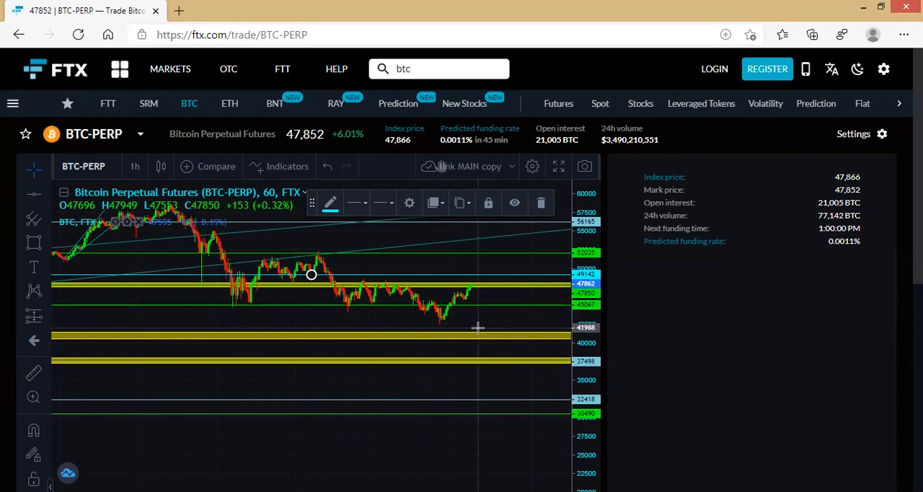
mouse_move(485, 321)
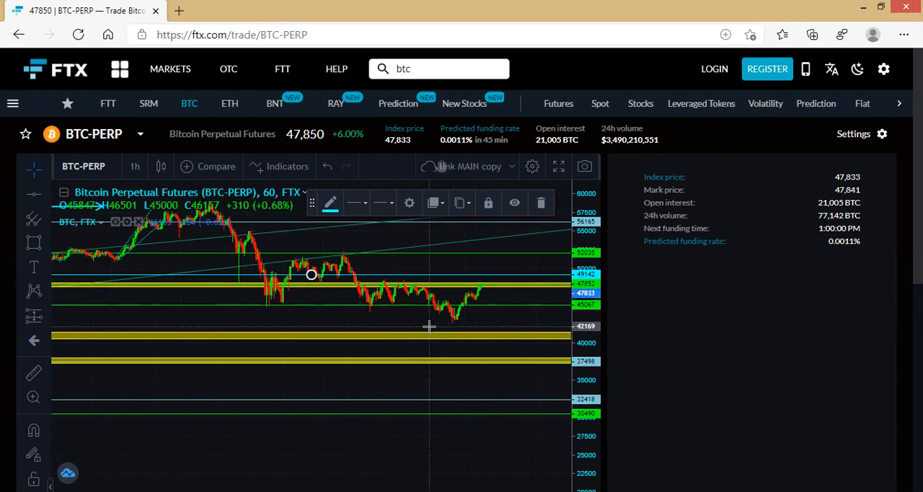
mouse_move(422, 344)
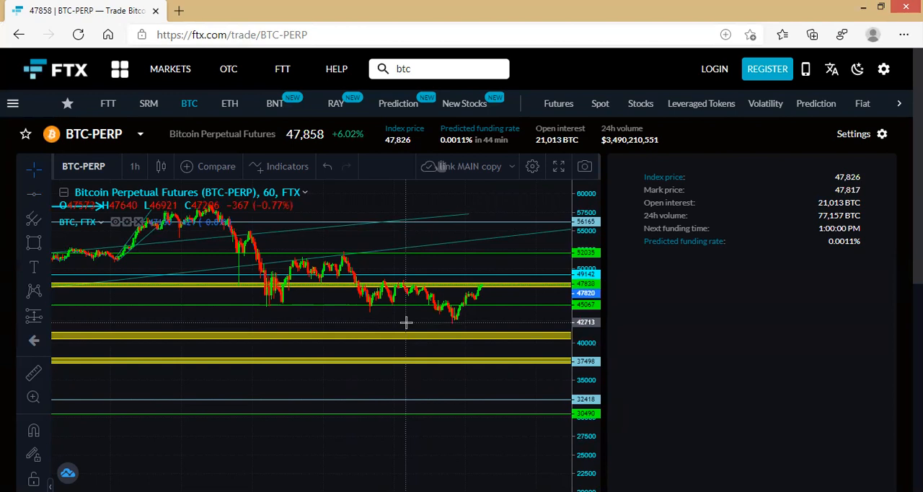
mouse_move(410, 313)
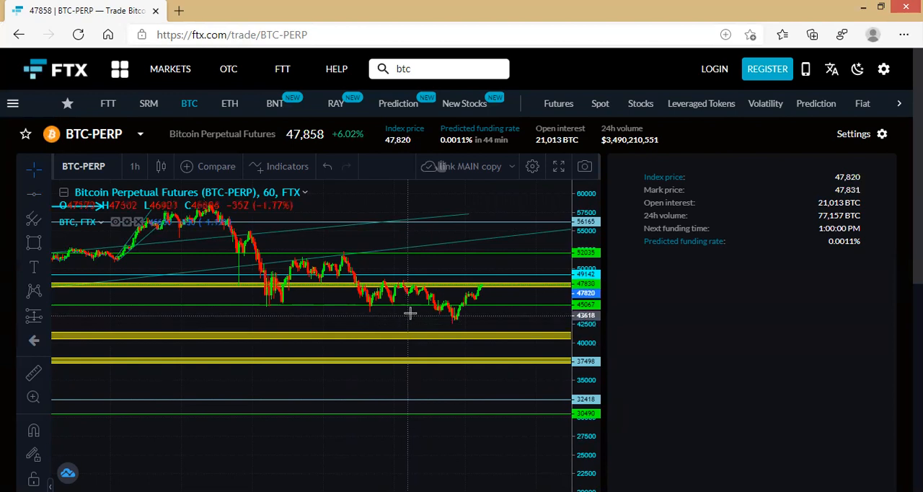
mouse_move(490, 295)
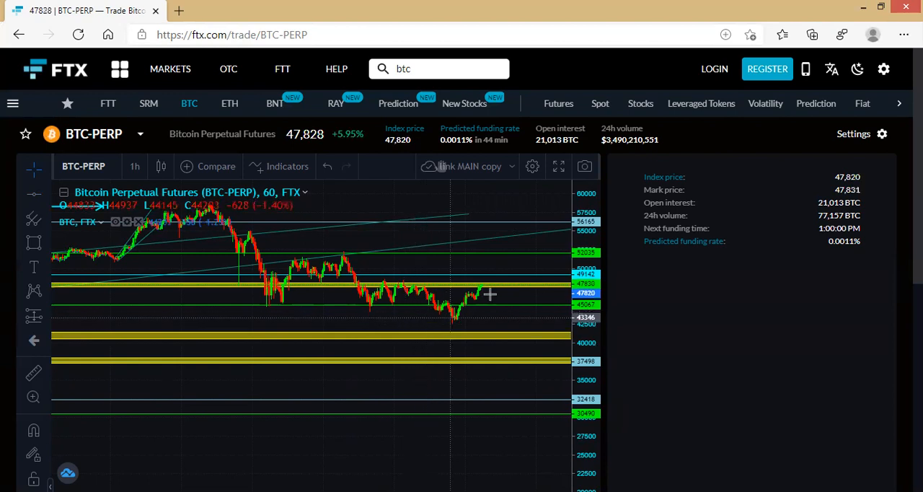
mouse_move(608, 54)
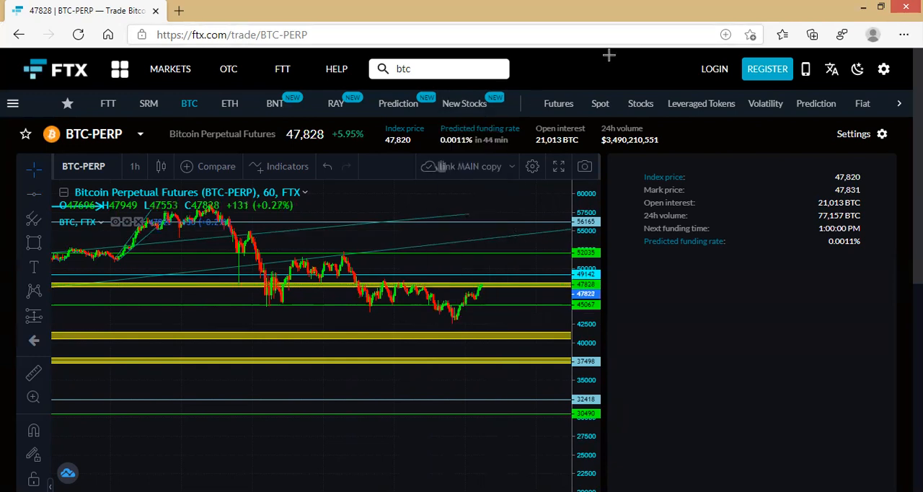